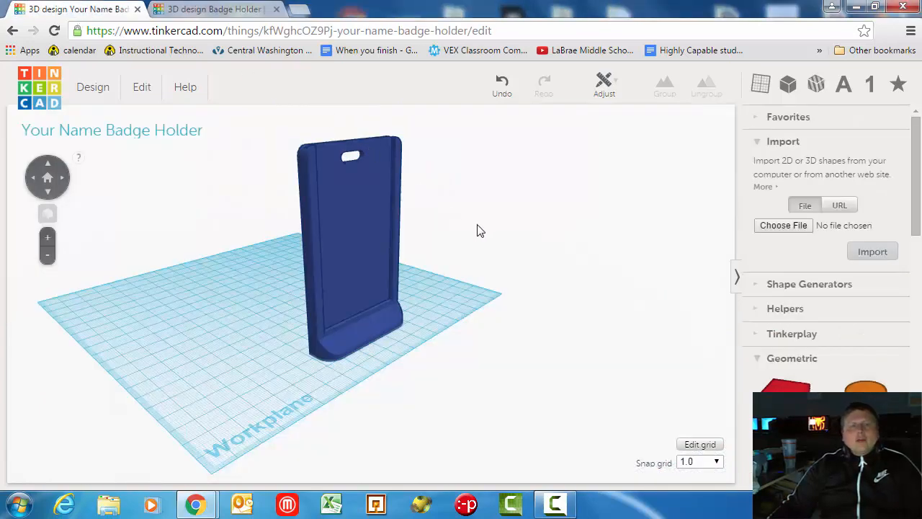
mouse_move(488, 242)
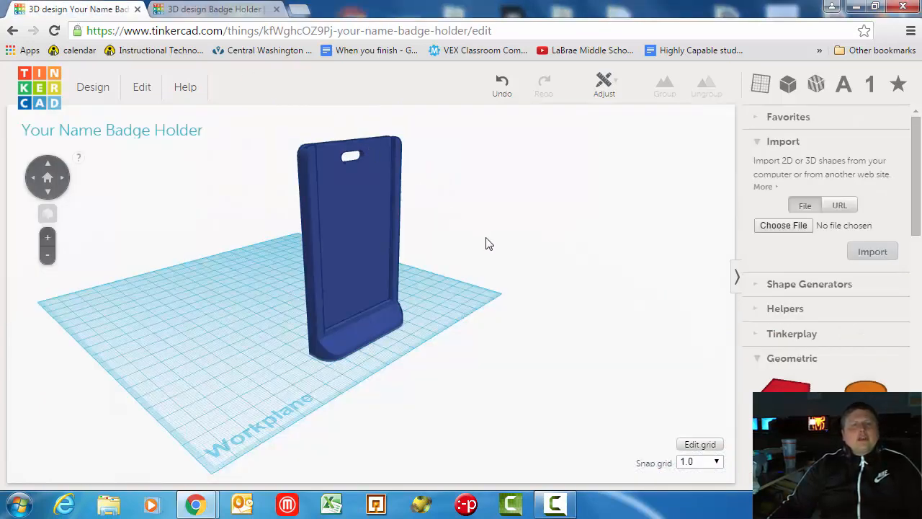
- Inspect the blue badge holder from several angles and compare it with the red LC TECH version
drag(487, 243, 310, 288)
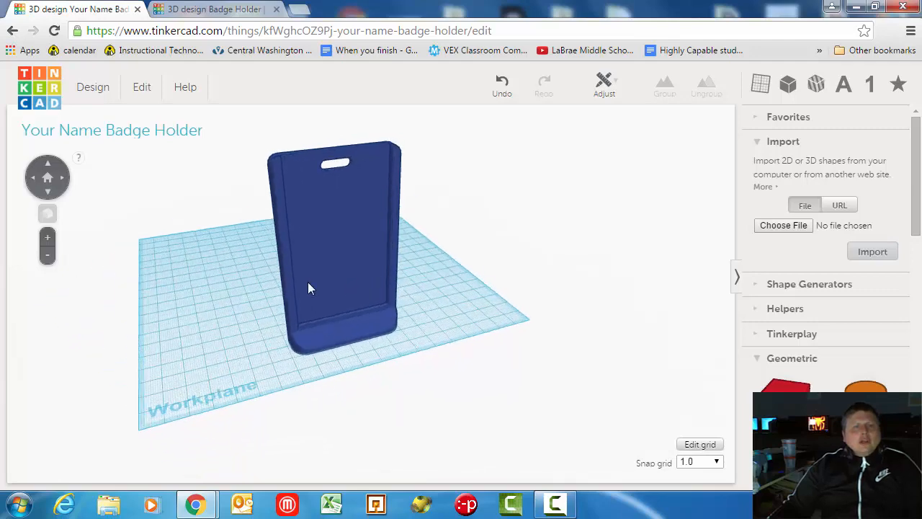
drag(310, 288, 403, 288)
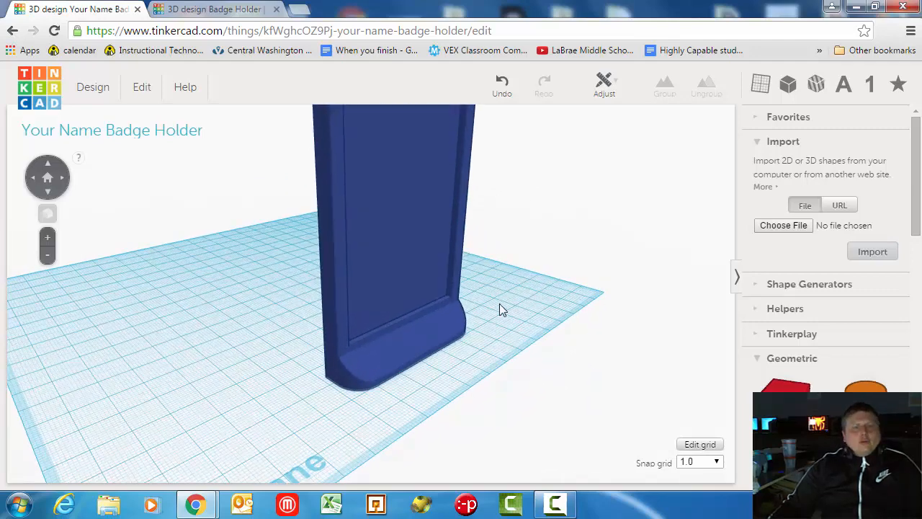
drag(503, 310, 435, 338)
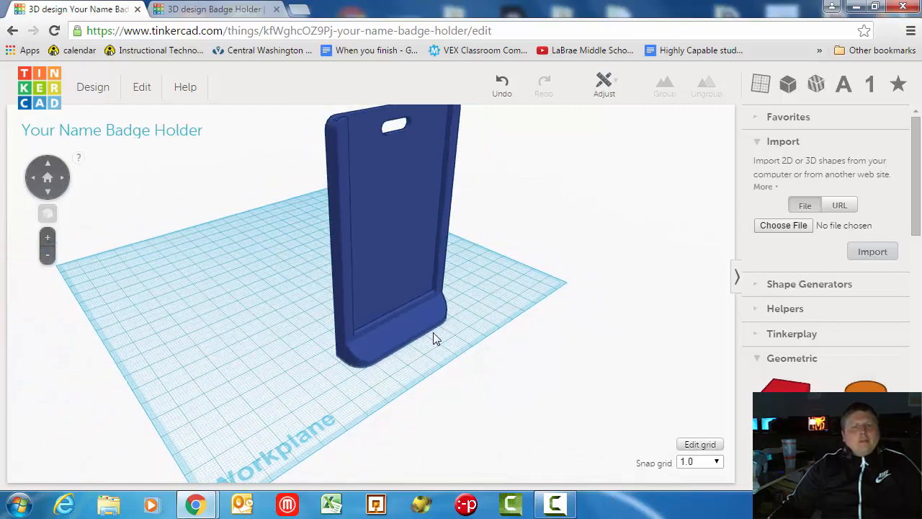
mouse_move(545, 305)
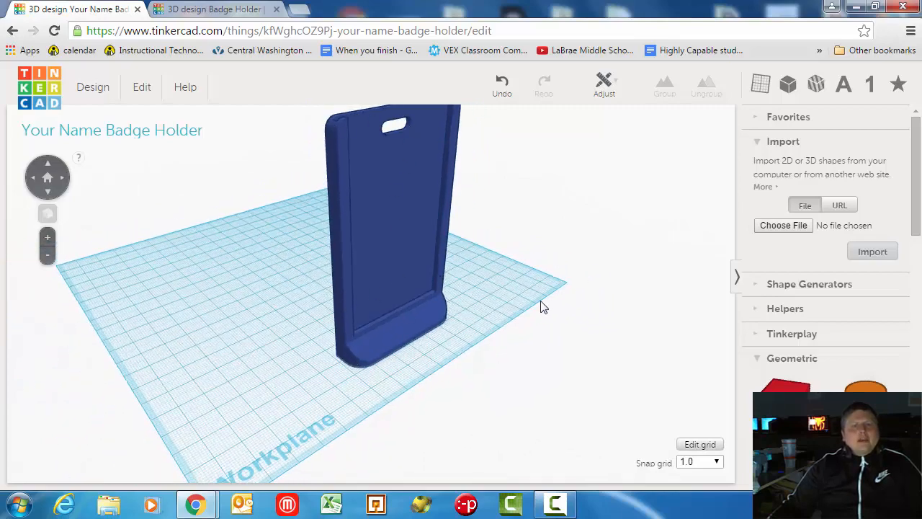
drag(544, 305, 443, 320)
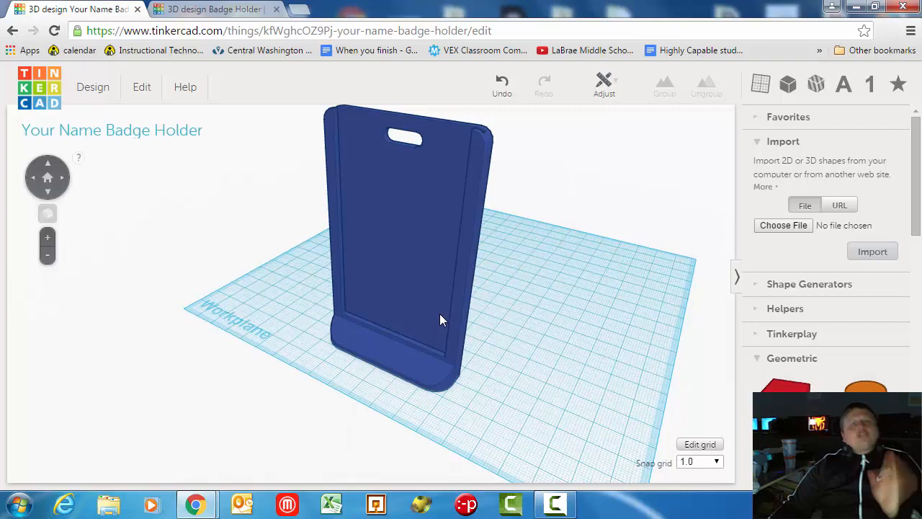
mouse_move(513, 331)
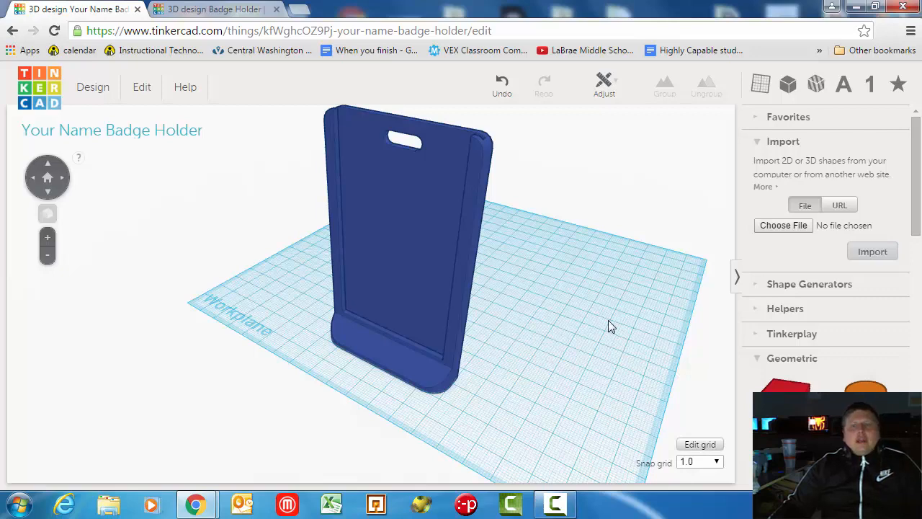
click(213, 8)
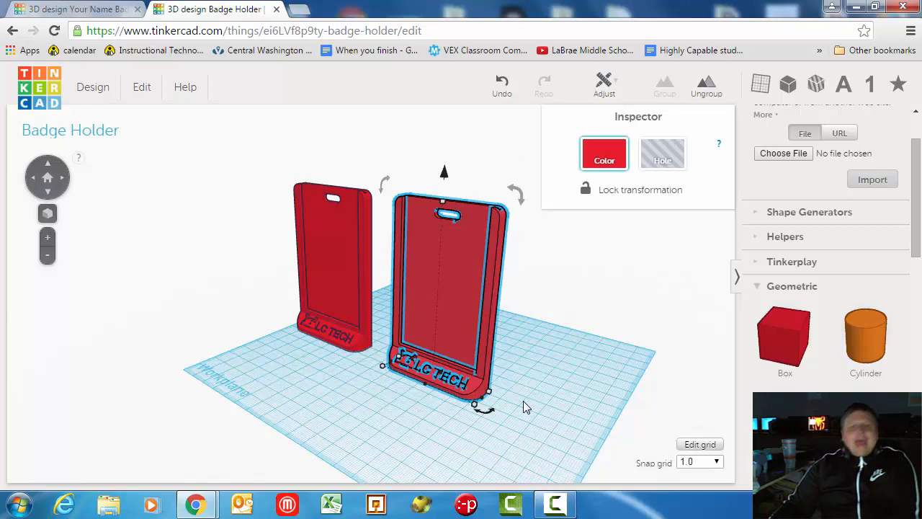
click(72, 9)
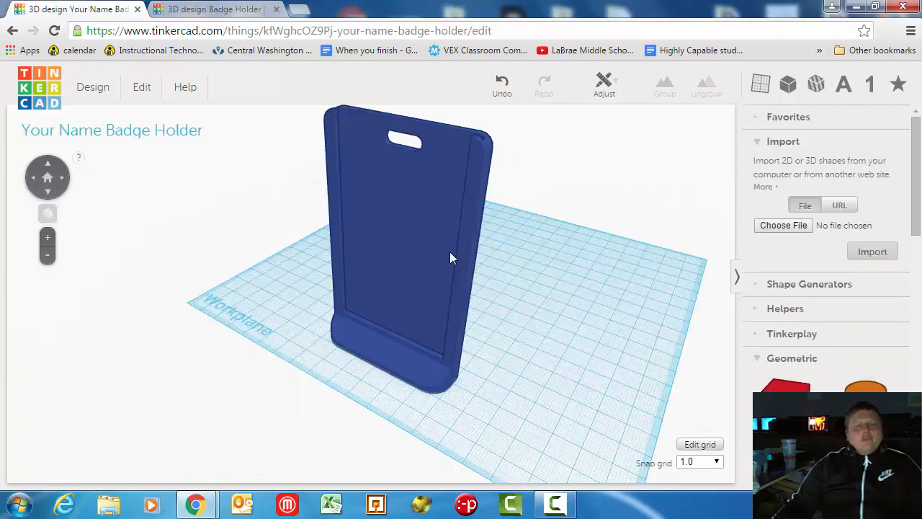
drag(449, 258, 536, 388)
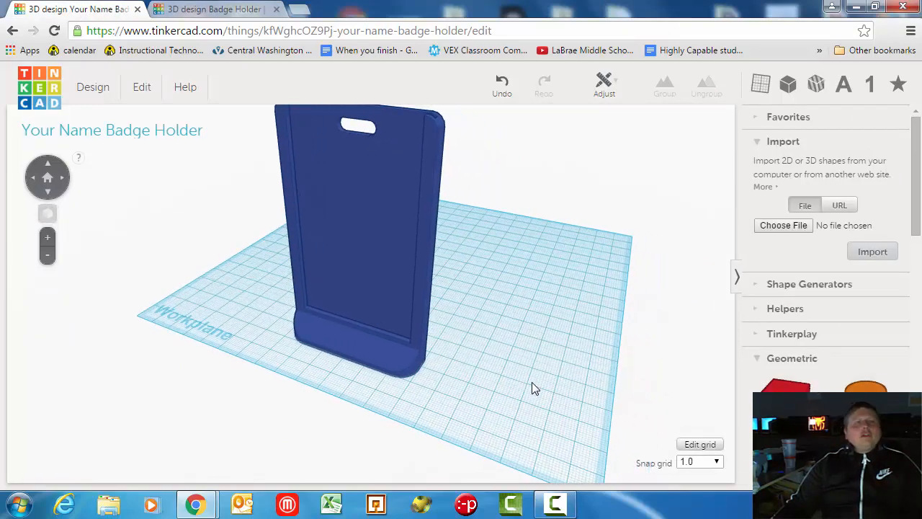
- Browse YouMagine's featured designs in a new browser tab and return to the top of the homepage
click(209, 9)
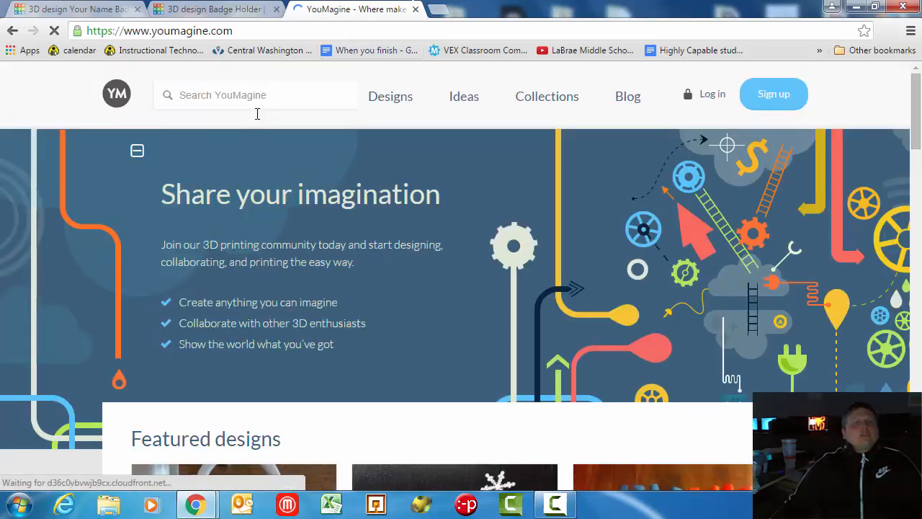
scroll(down, 3)
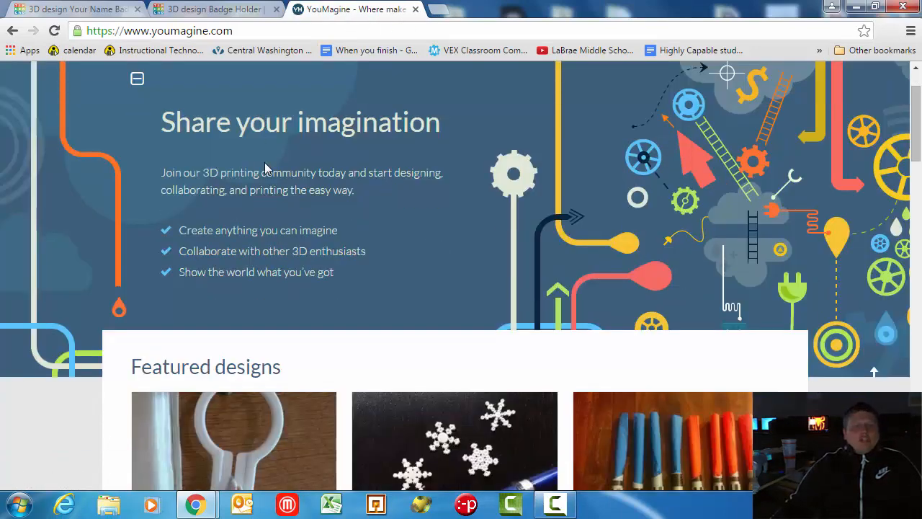
scroll(down, 3)
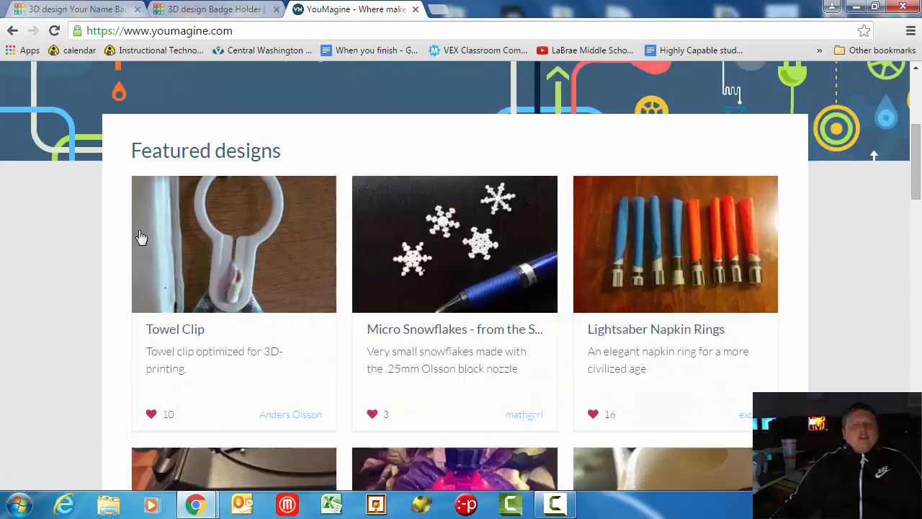
scroll(down, 3)
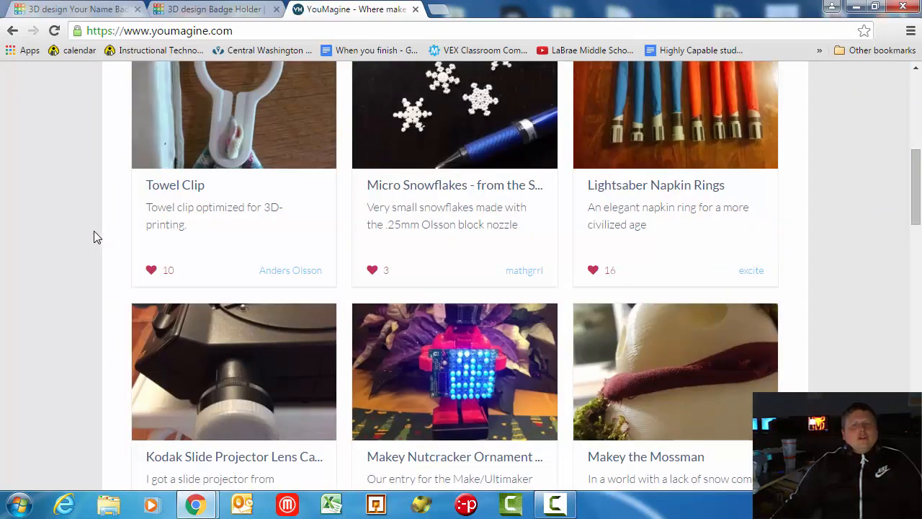
scroll(up, 3)
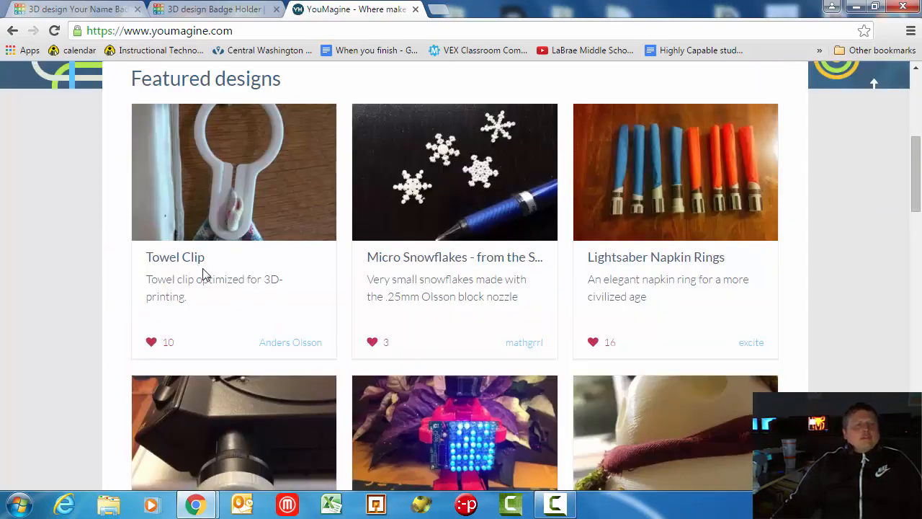
mouse_move(176, 257)
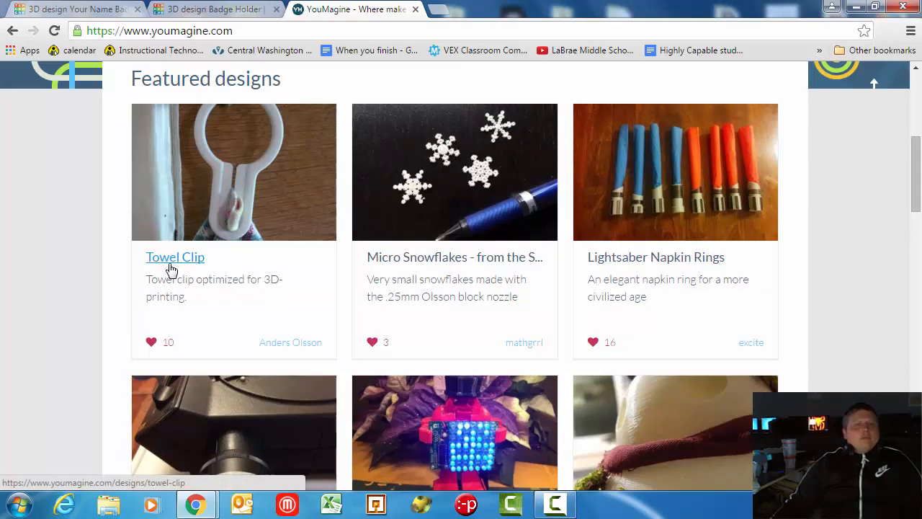
scroll(up, 3)
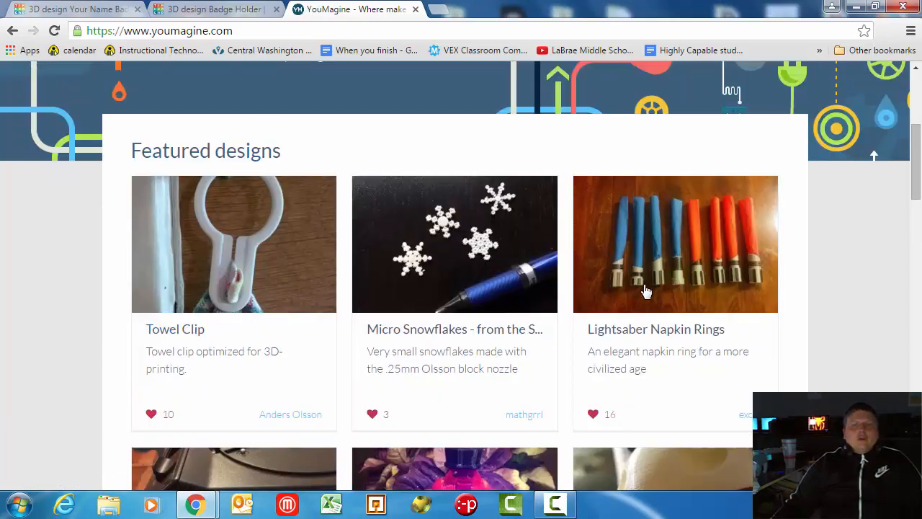
mouse_move(620, 338)
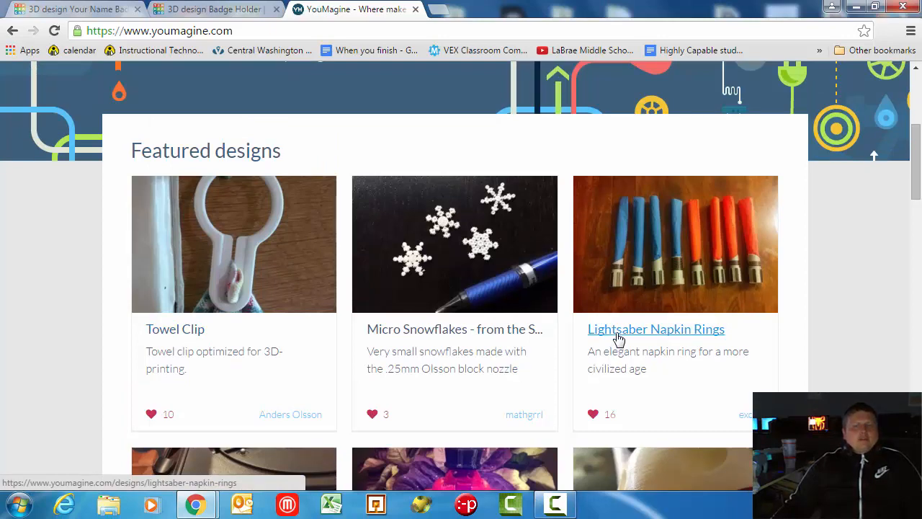
scroll(up, 3)
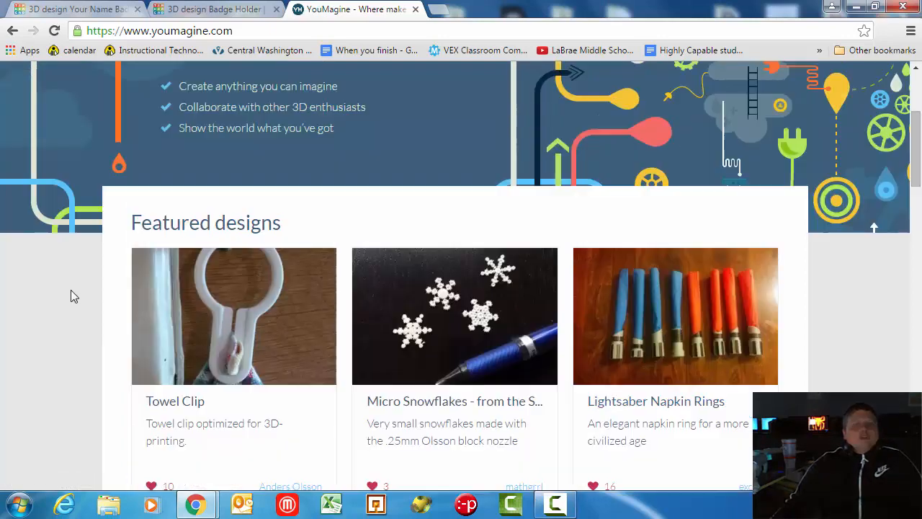
scroll(up, 3)
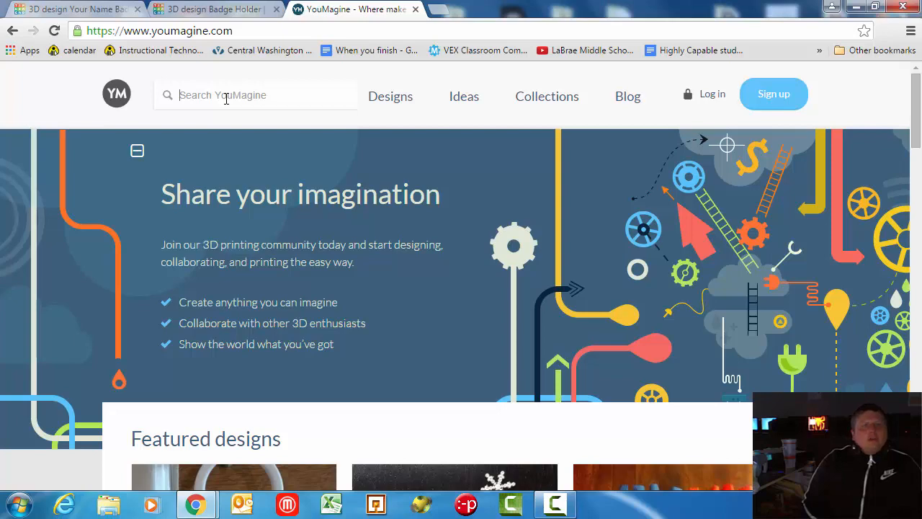
- Search YouMagine for 'robot' and load more of the matching designs to browse
text(robot)
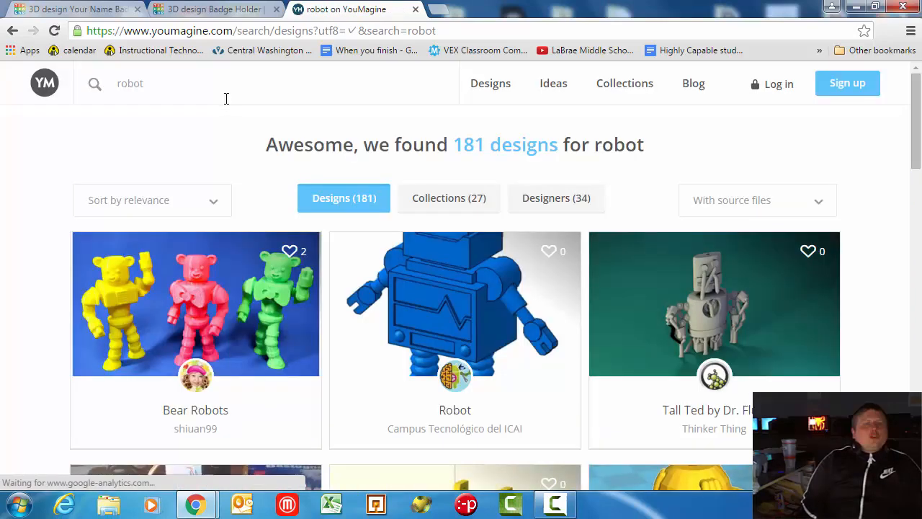
scroll(down, 3)
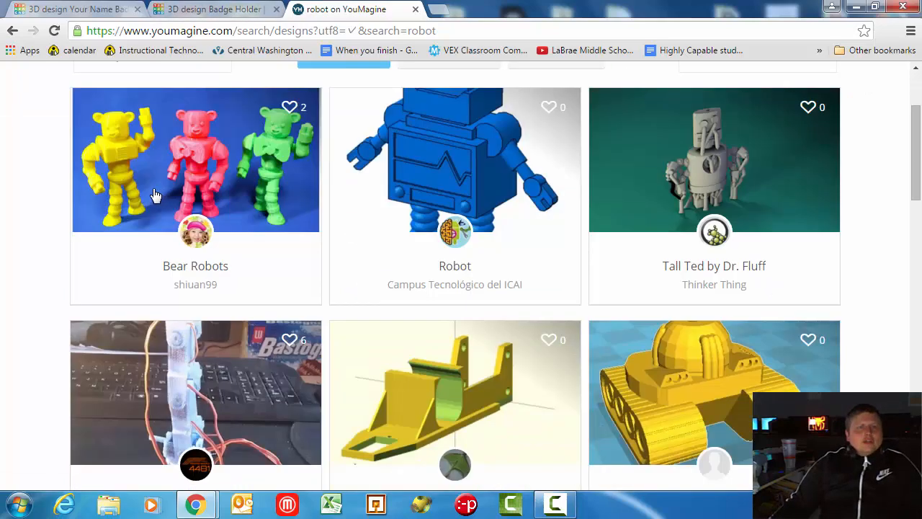
scroll(down, 3)
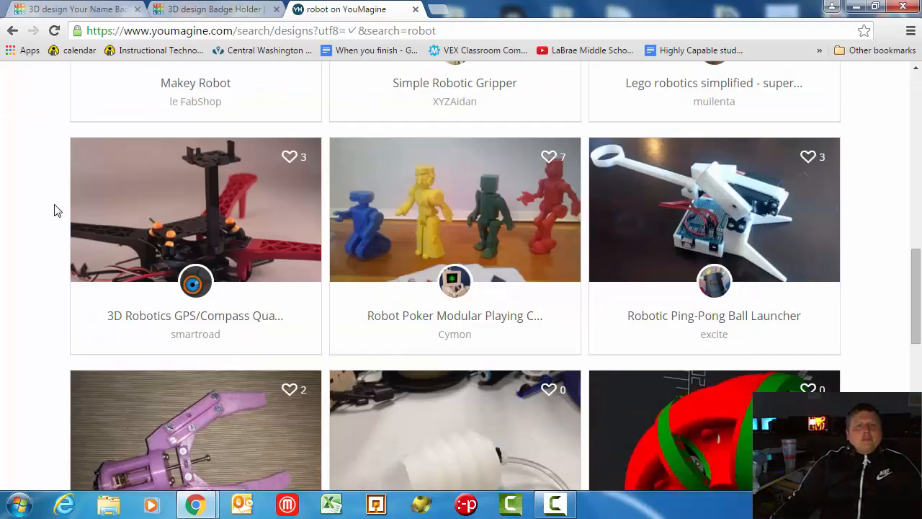
scroll(down, 3)
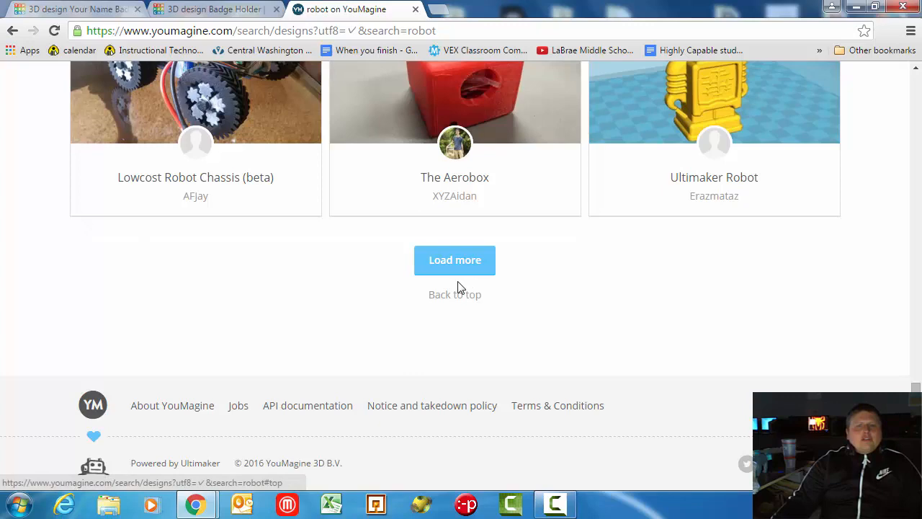
click(455, 259)
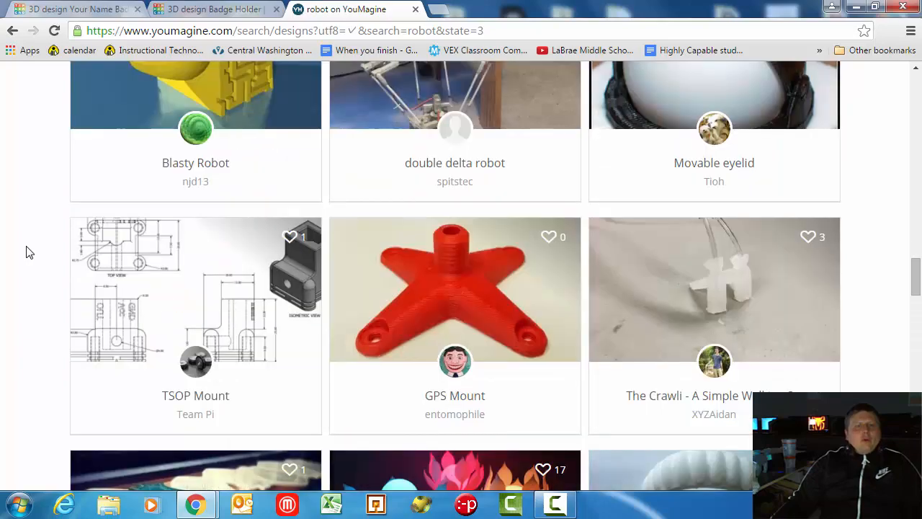
scroll(down, 3)
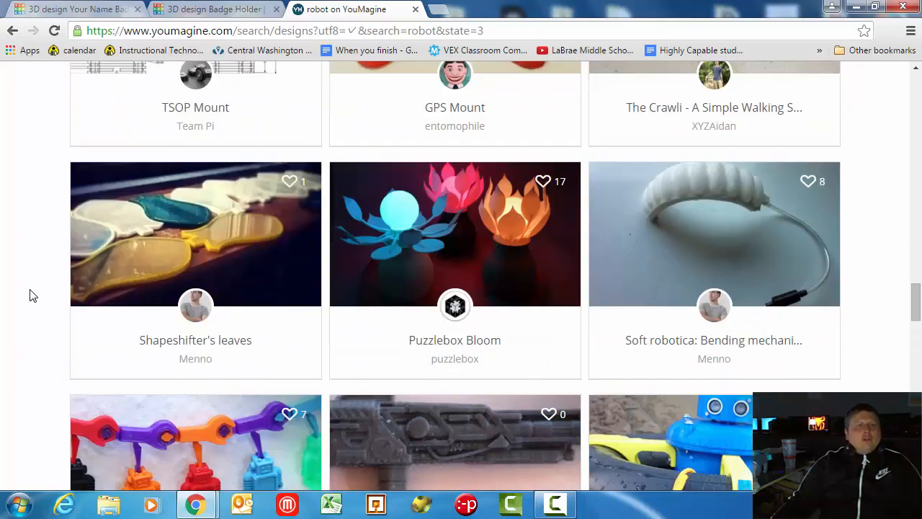
scroll(up, 3)
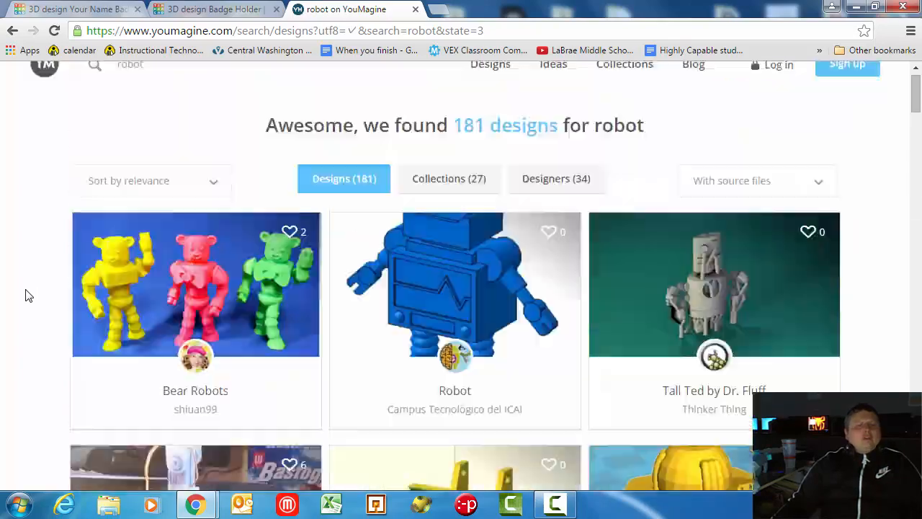
scroll(down, 3)
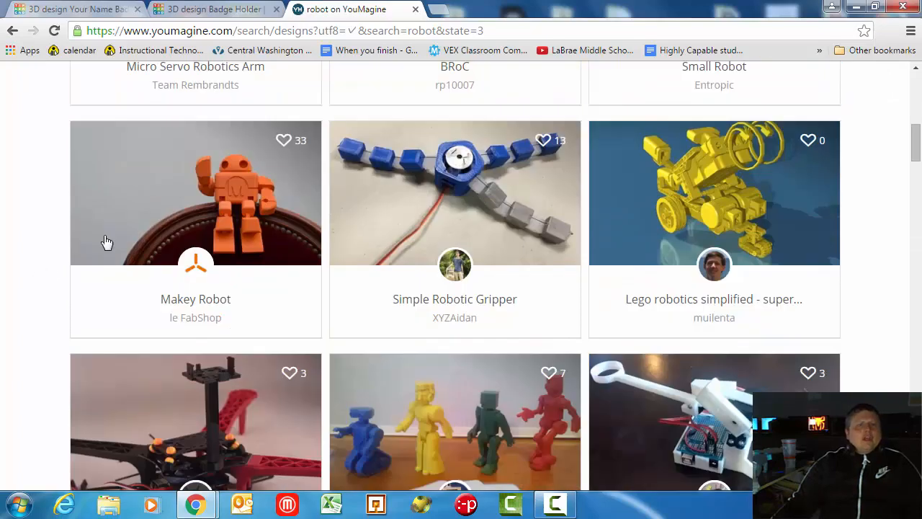
- Open the Makey Robot design page and scroll down to its Documents section
click(231, 199)
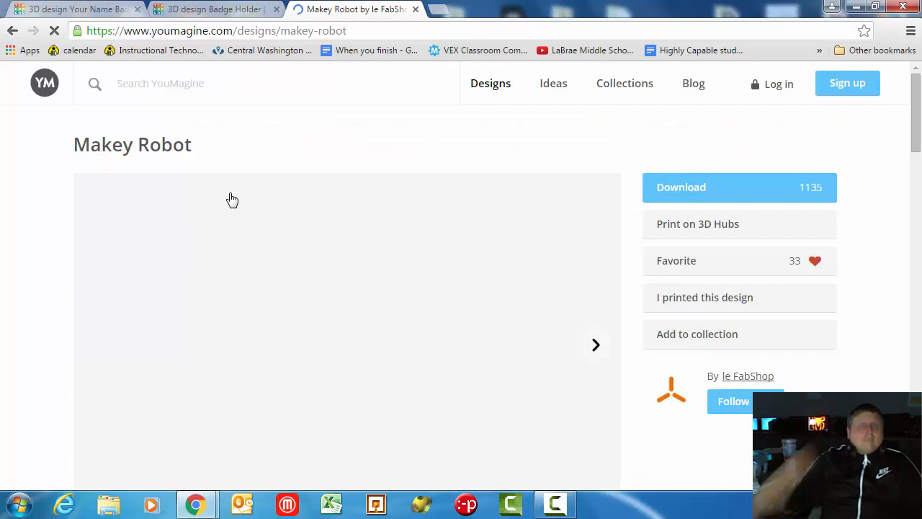
scroll(down, 3)
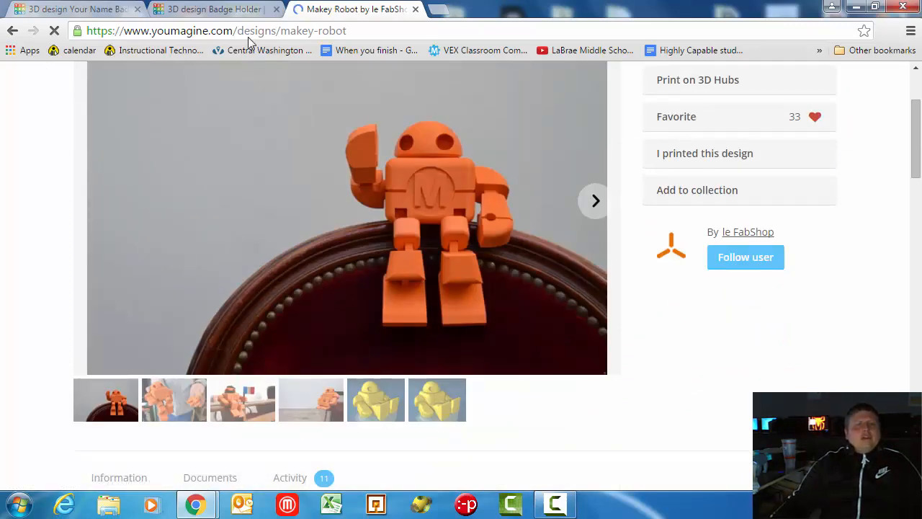
click(213, 9)
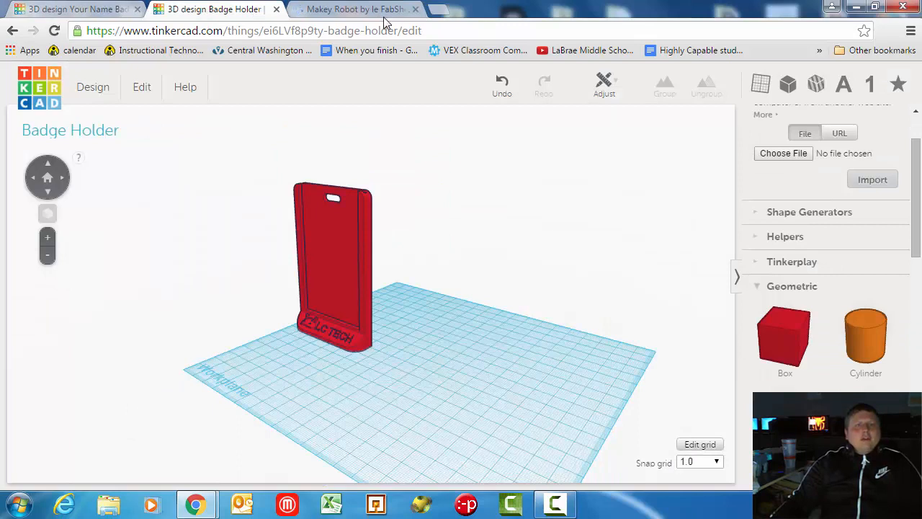
click(353, 9)
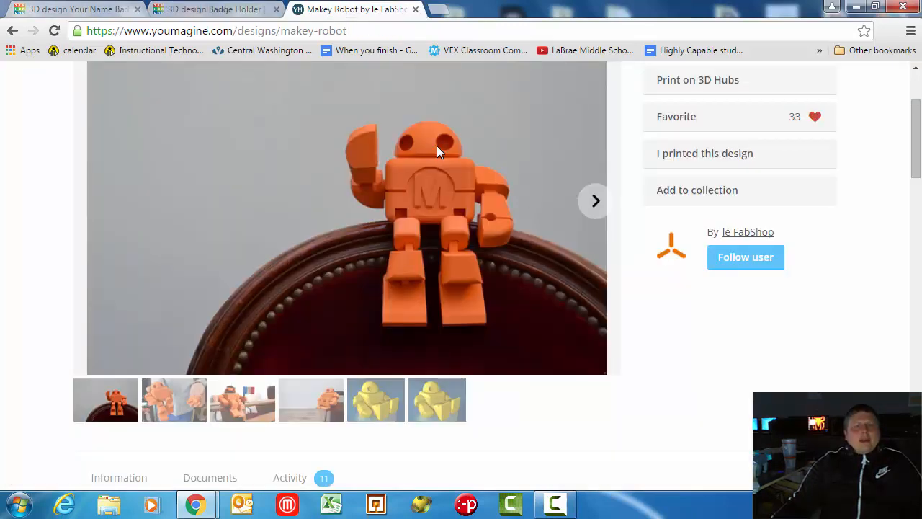
mouse_move(389, 337)
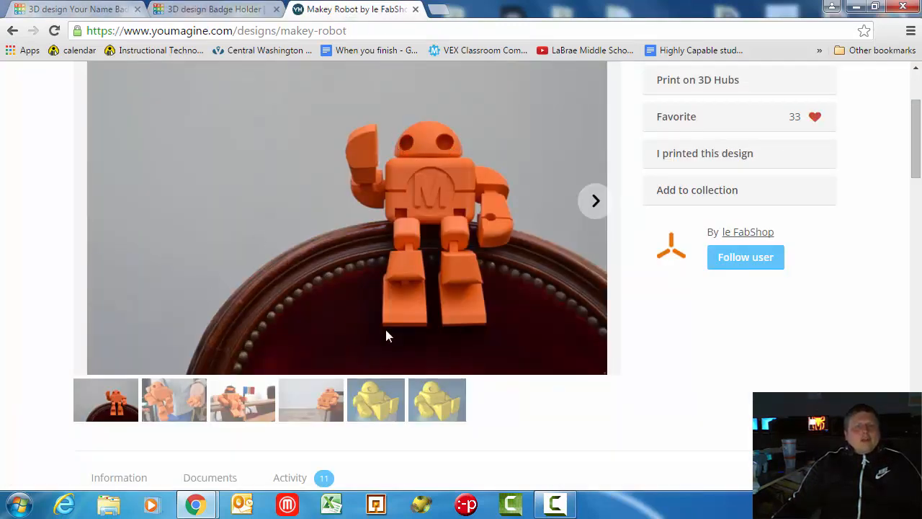
scroll(down, 3)
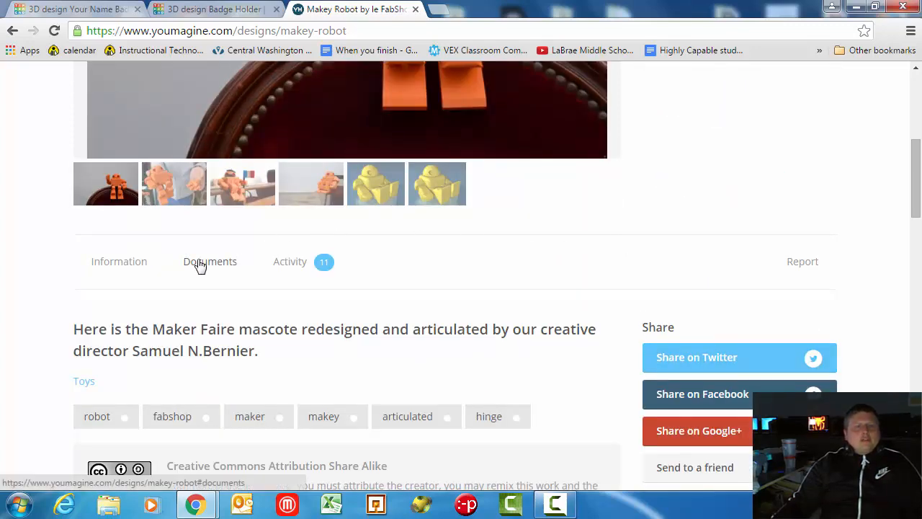
- Download the Robot Maker Faire 65pc STL and copy its download link address
click(211, 261)
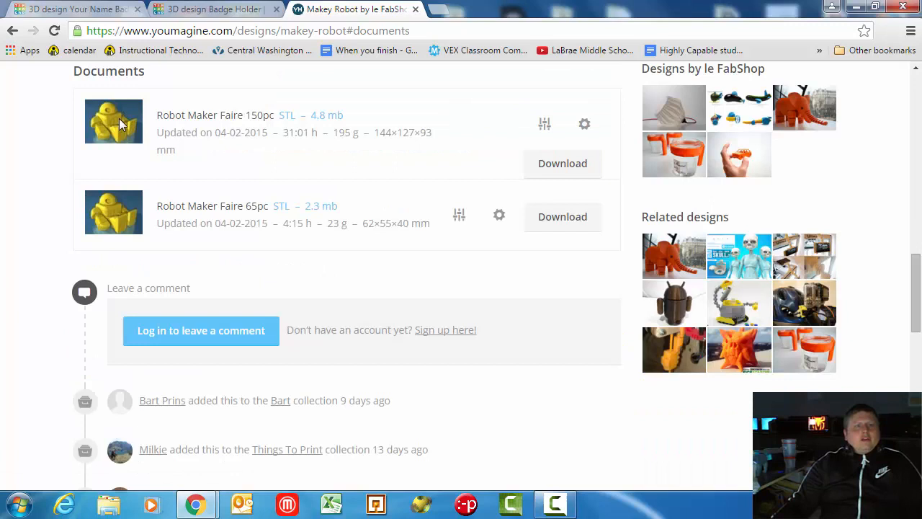
mouse_move(115, 224)
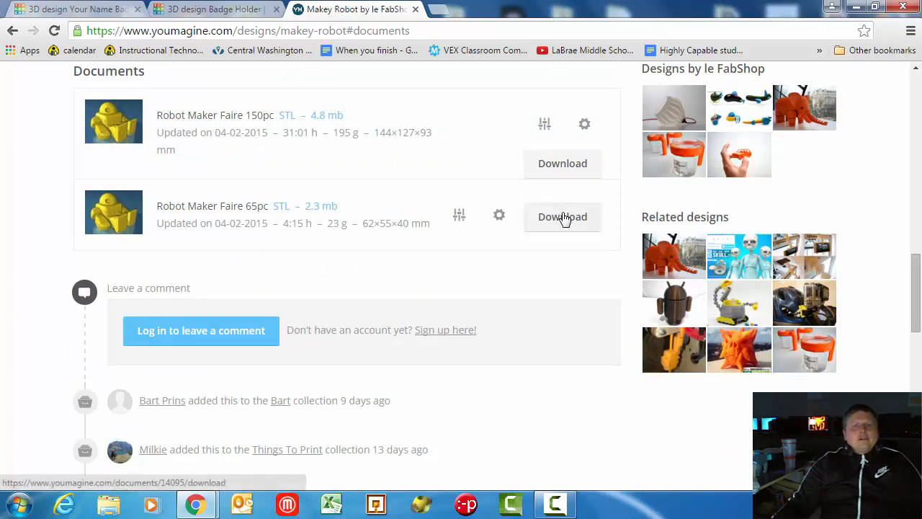
click(562, 216)
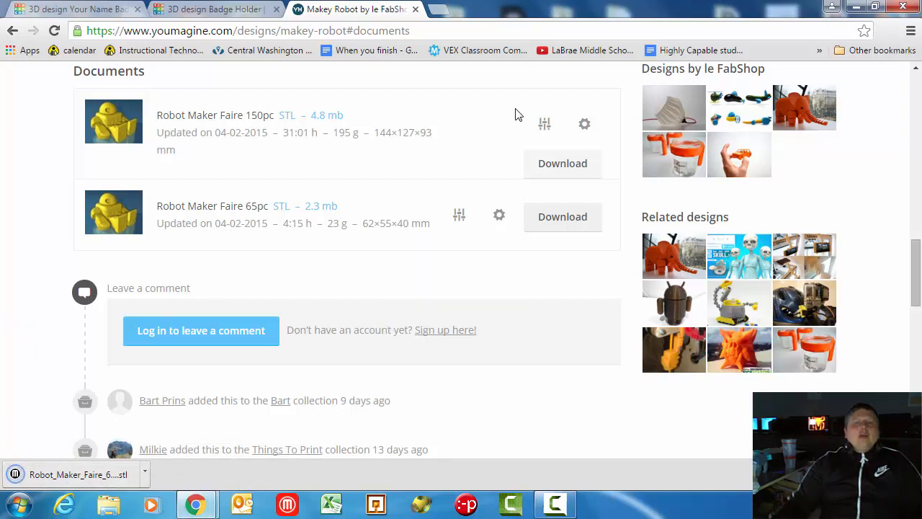
mouse_move(561, 216)
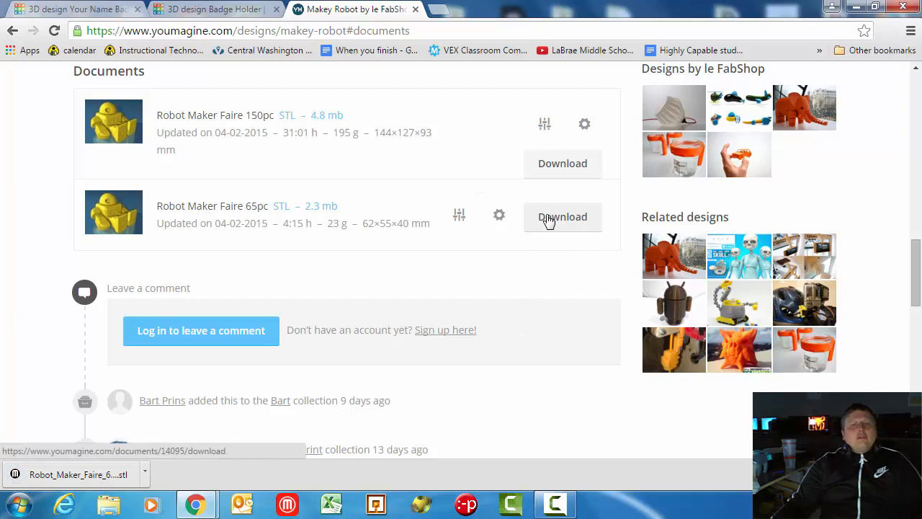
right_click(562, 216)
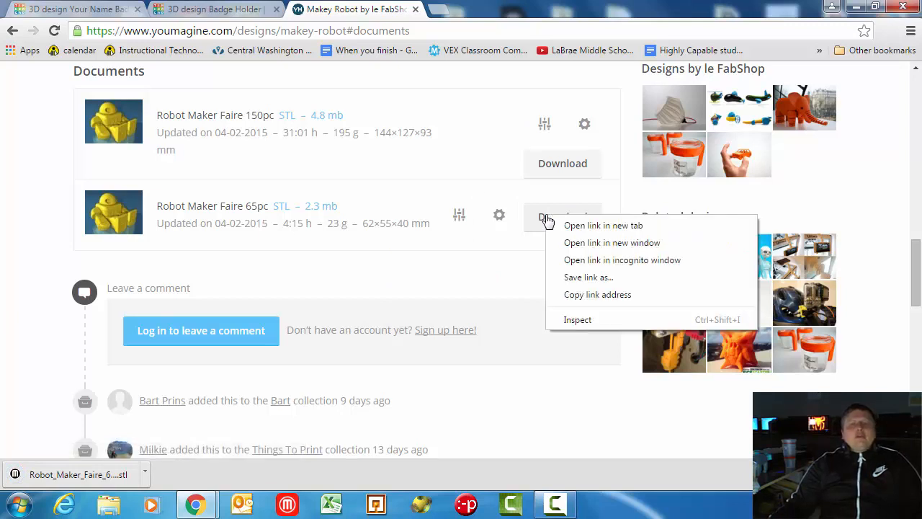
mouse_move(602, 225)
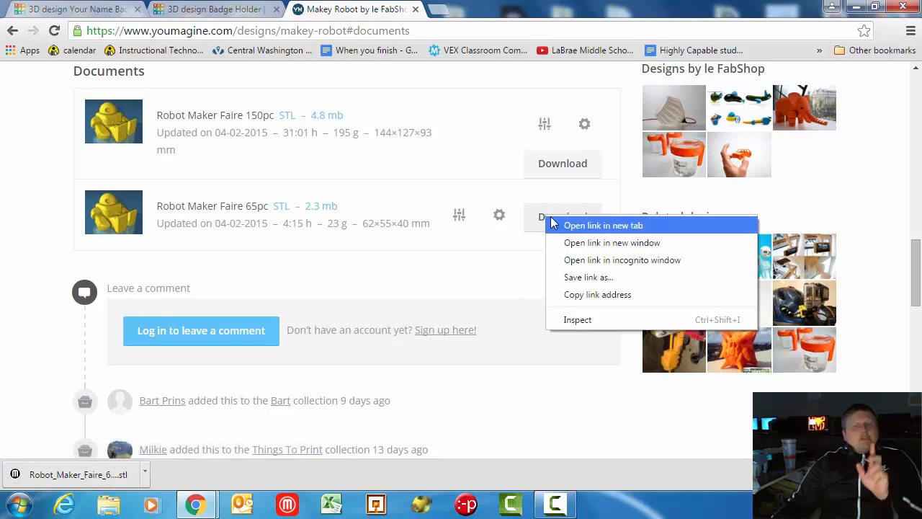
mouse_move(598, 296)
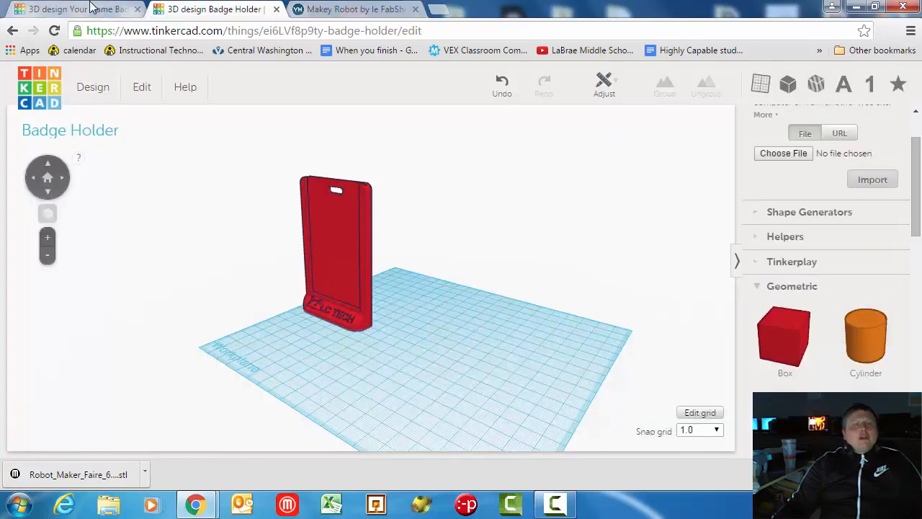
- Import the Makey Robot into the Your Name Badge Holder design from the pasted YouMagine URL
click(72, 9)
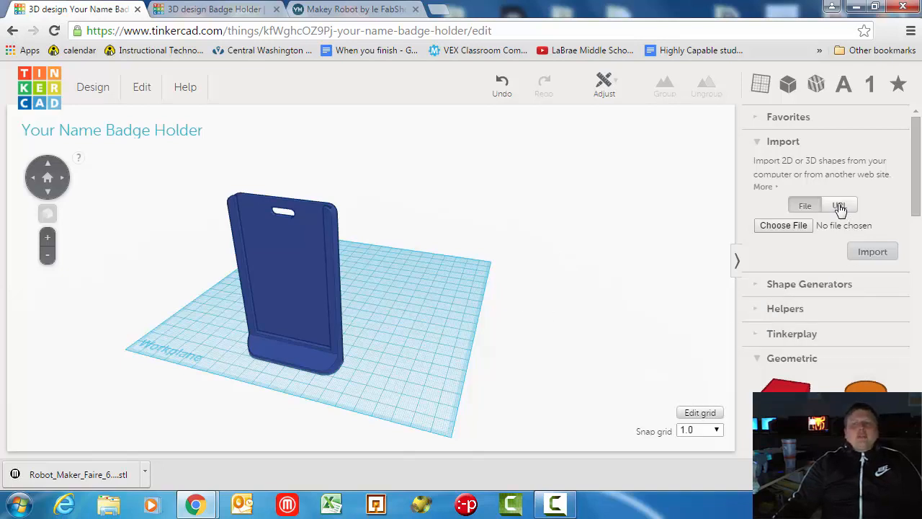
click(783, 141)
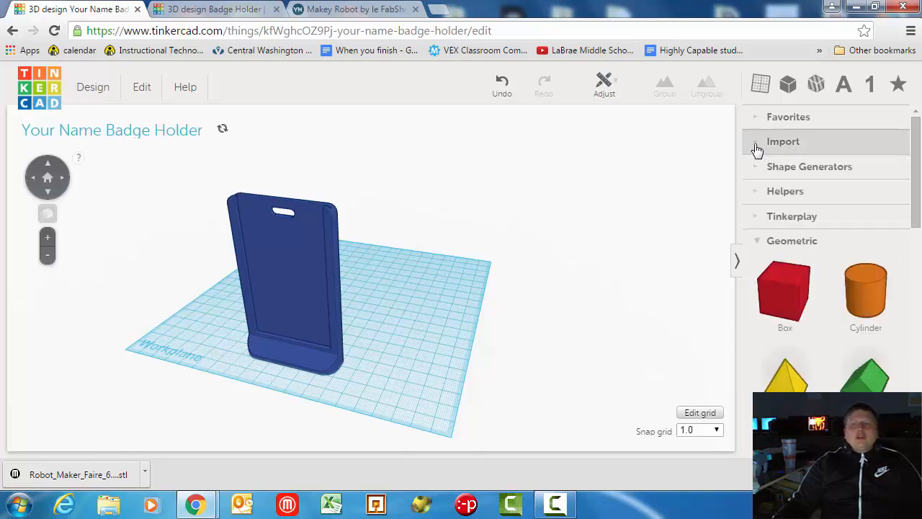
click(784, 141)
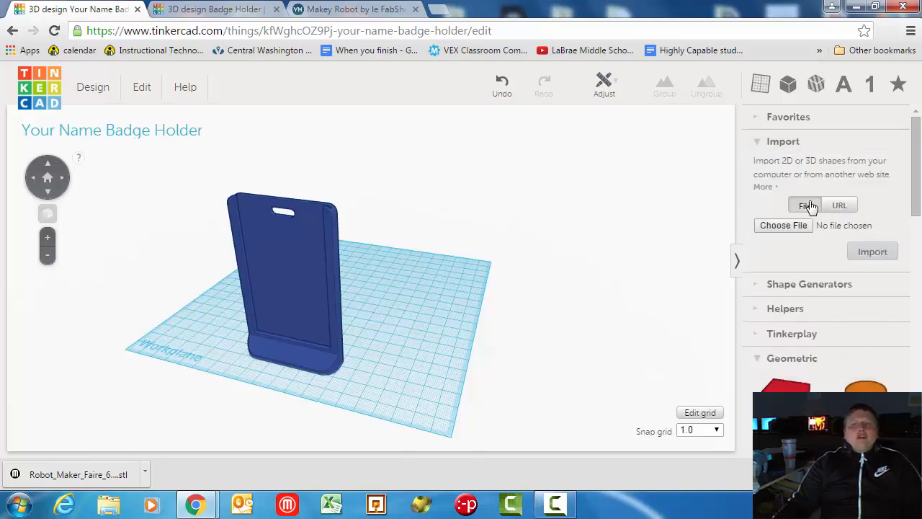
click(838, 204)
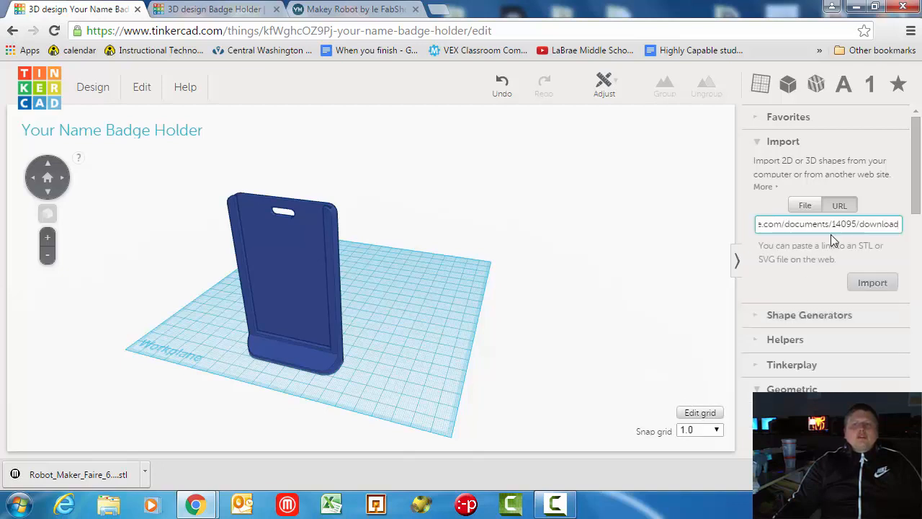
triple_click(826, 223)
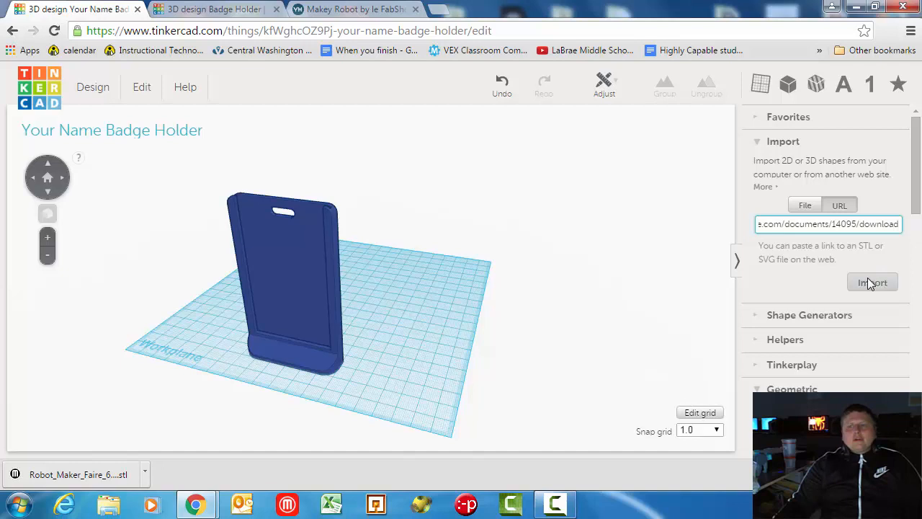
click(873, 282)
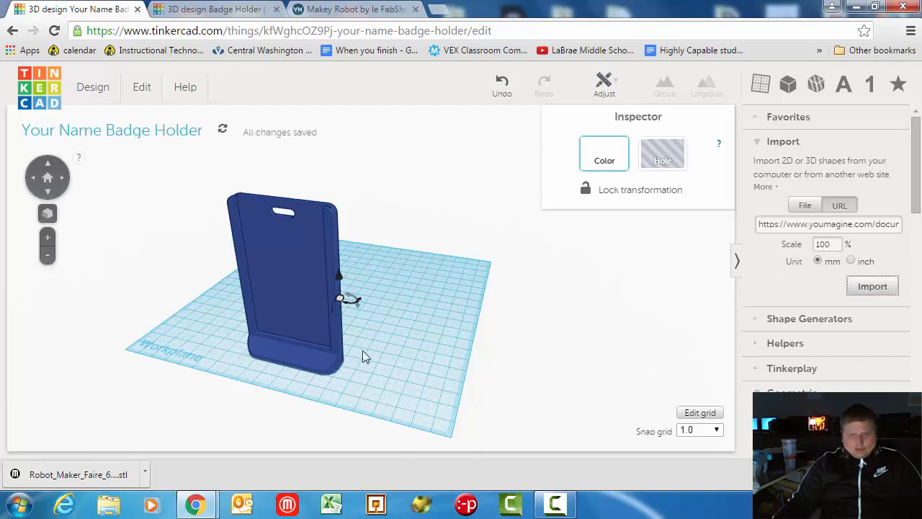
mouse_move(420, 318)
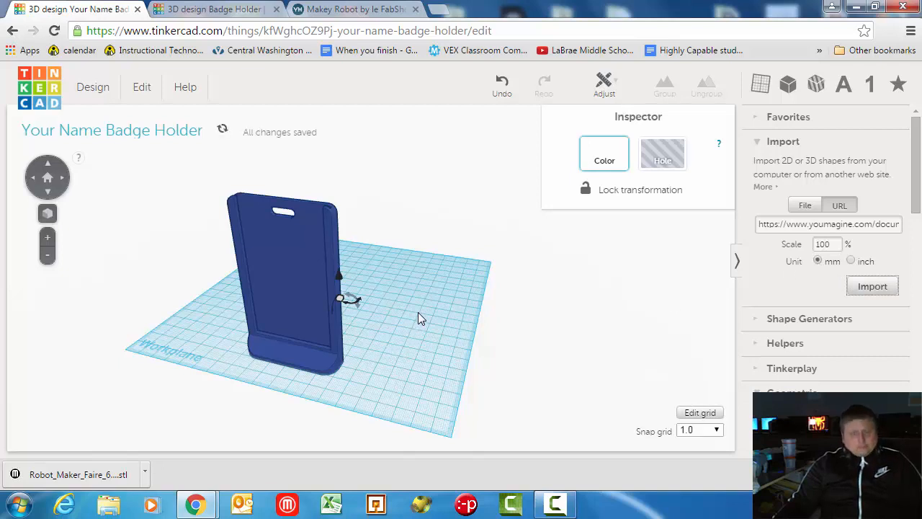
mouse_move(447, 311)
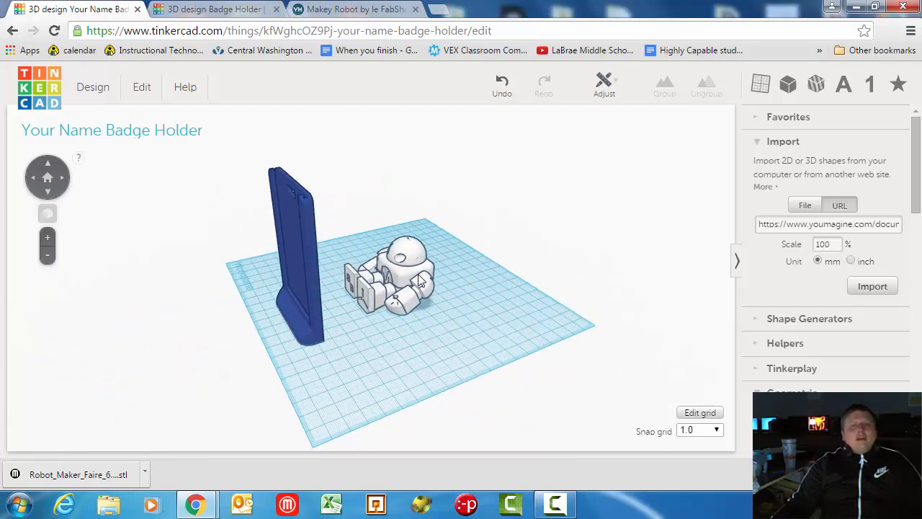
- Add a hole box and enlarge it to enclose the robot's unwanted body parts
click(403, 281)
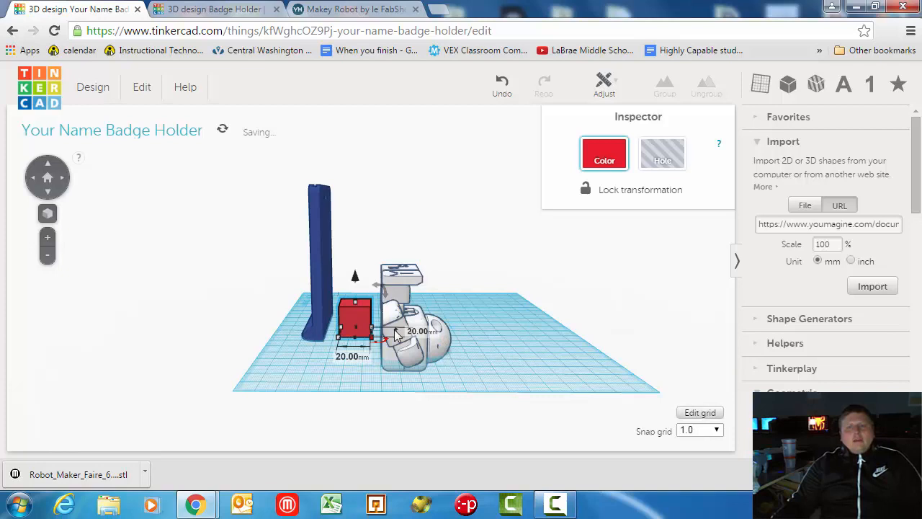
click(662, 152)
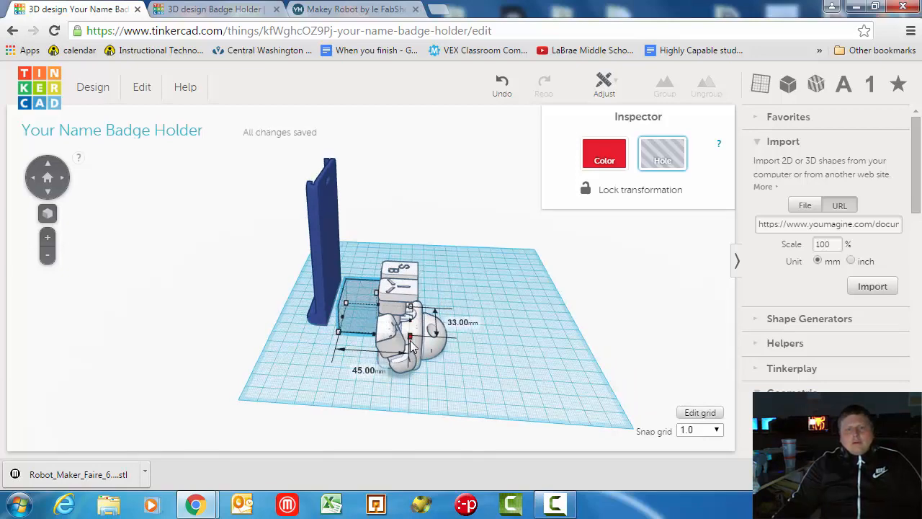
drag(410, 333, 420, 400)
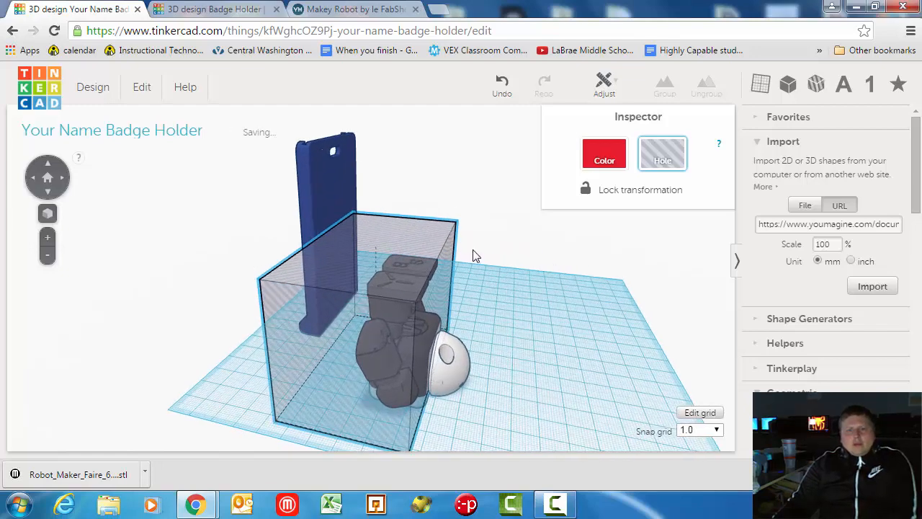
drag(475, 257, 389, 305)
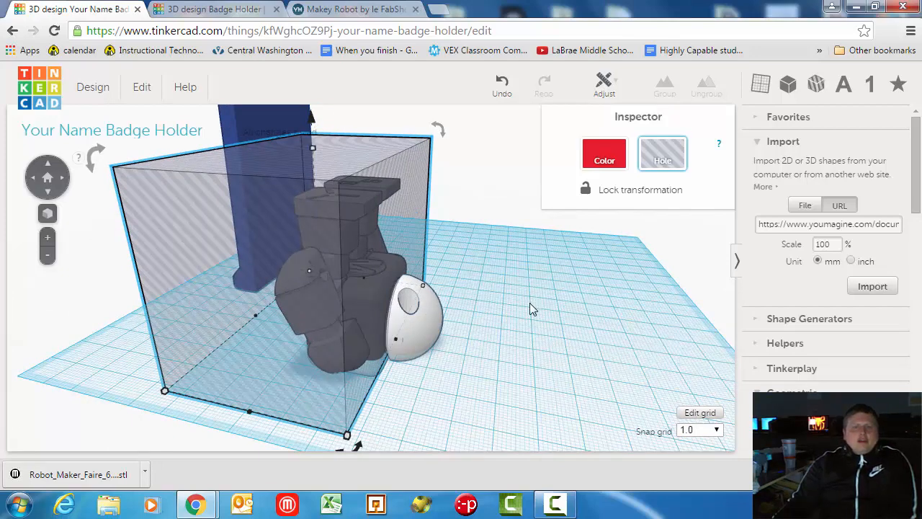
click(699, 430)
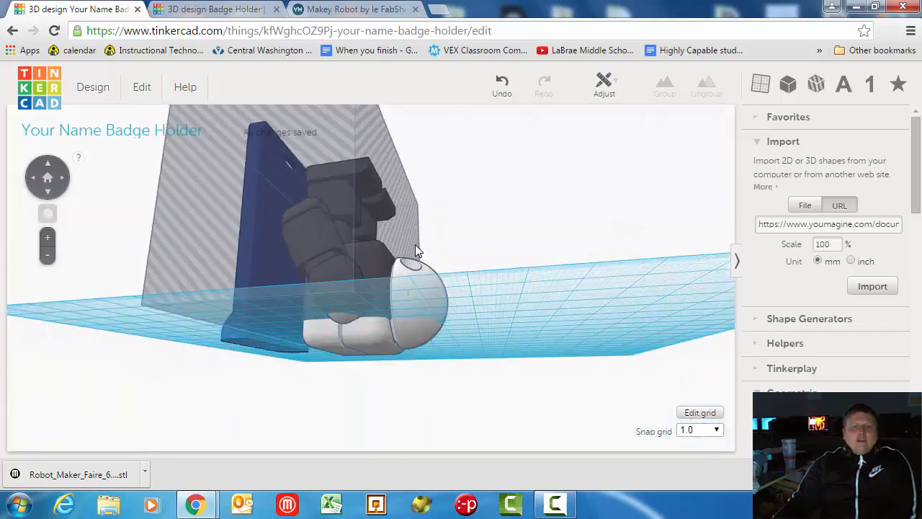
drag(418, 250, 401, 196)
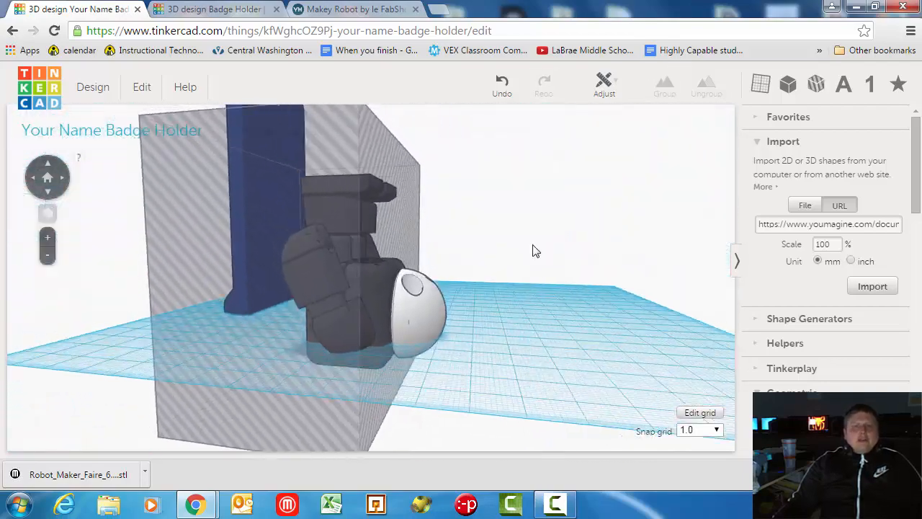
- Delete the hole box together with the robot body, leaving only the round white head
click(324, 274)
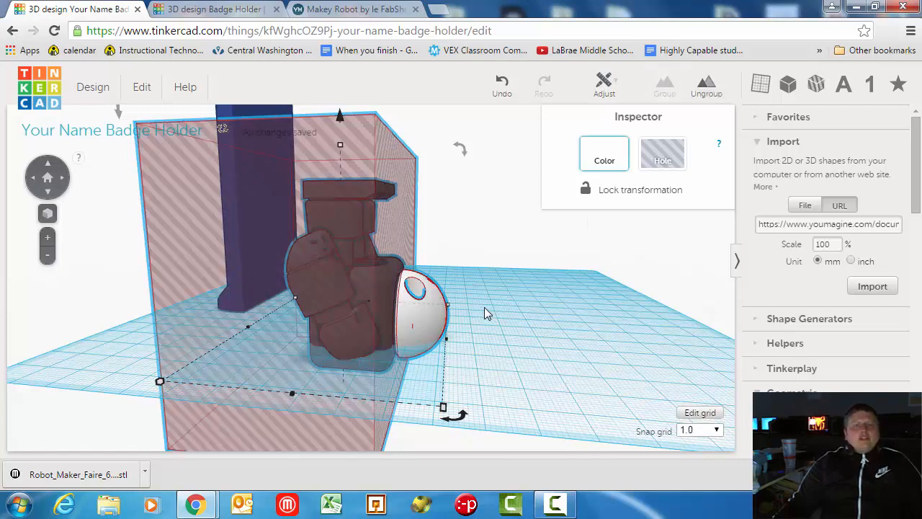
mouse_move(511, 302)
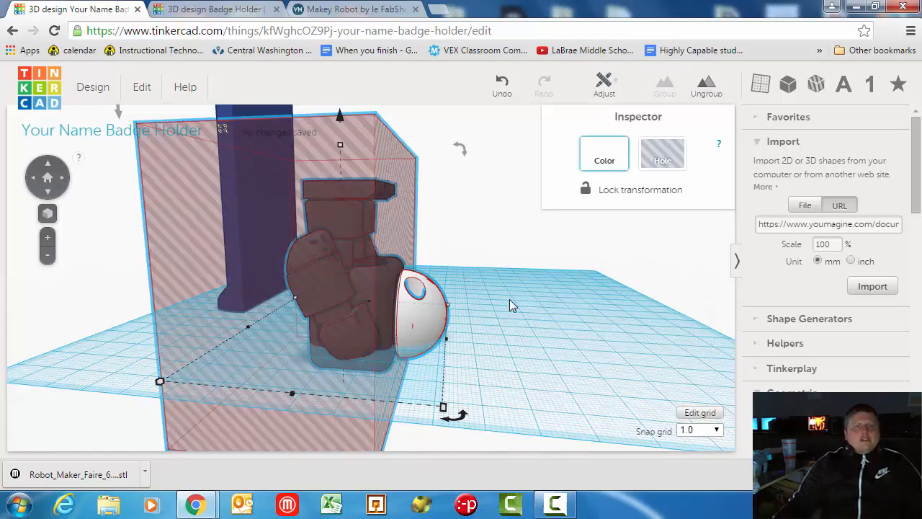
mouse_move(514, 300)
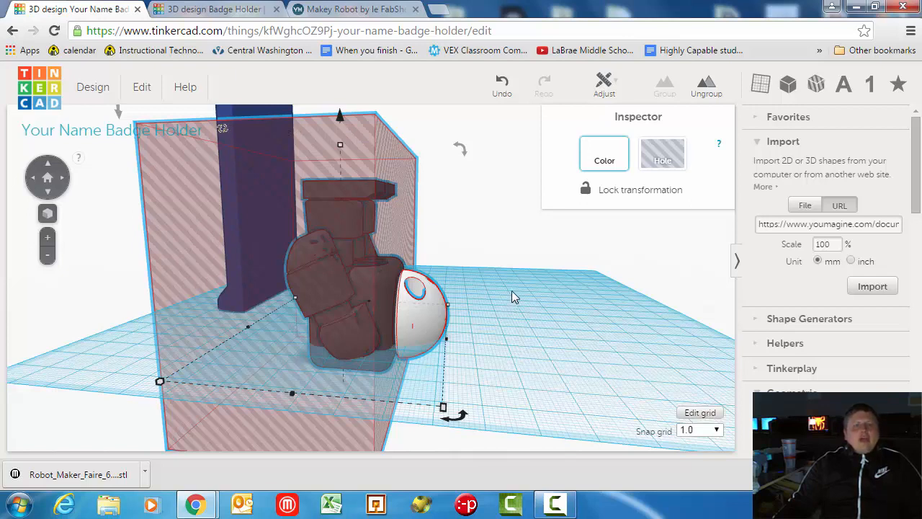
key(Delete)
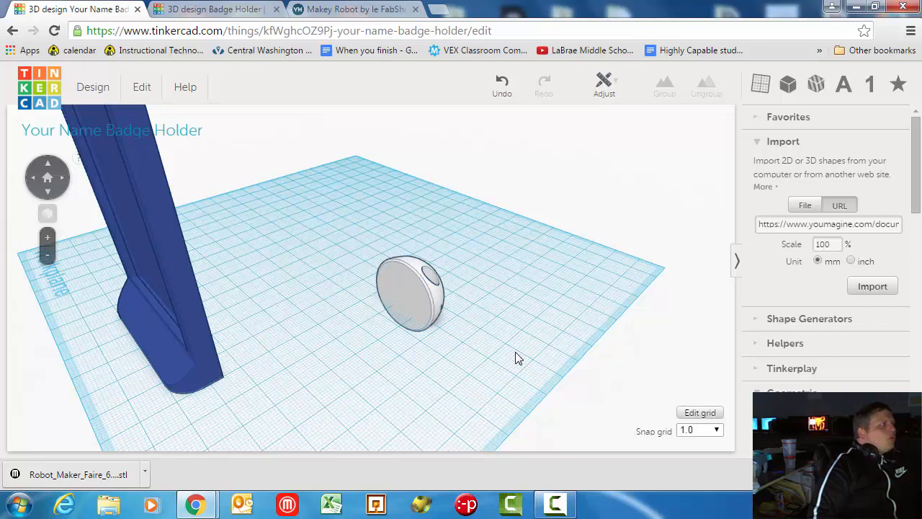
mouse_move(540, 309)
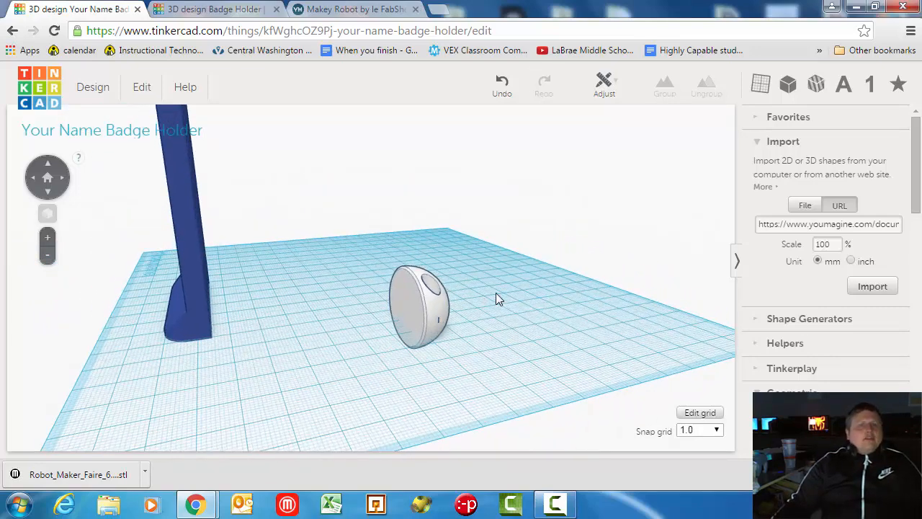
- Select the robot head and slide it across the workplane toward the holder's base
drag(497, 298, 482, 294)
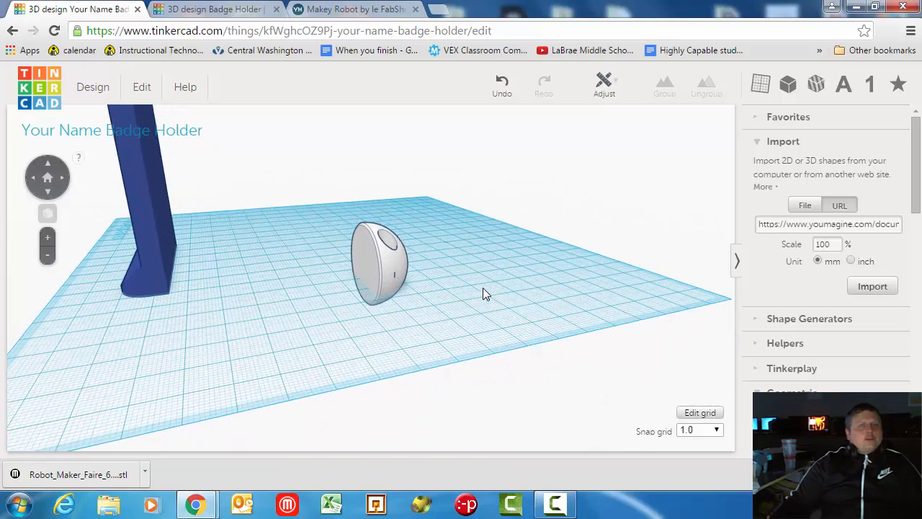
click(380, 260)
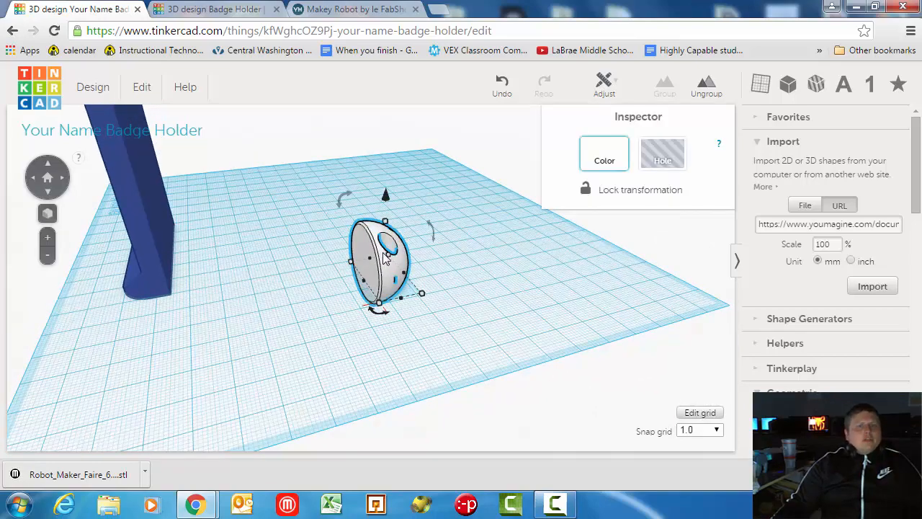
mouse_move(357, 298)
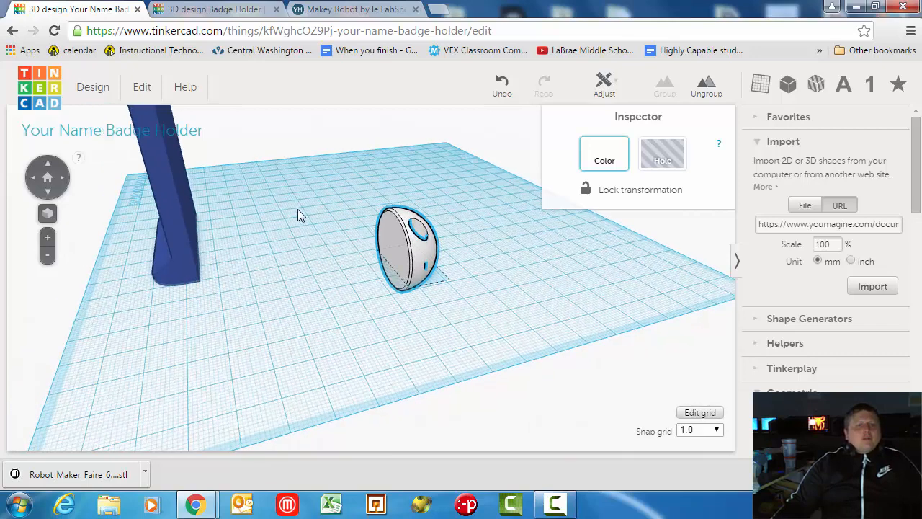
drag(301, 214, 251, 248)
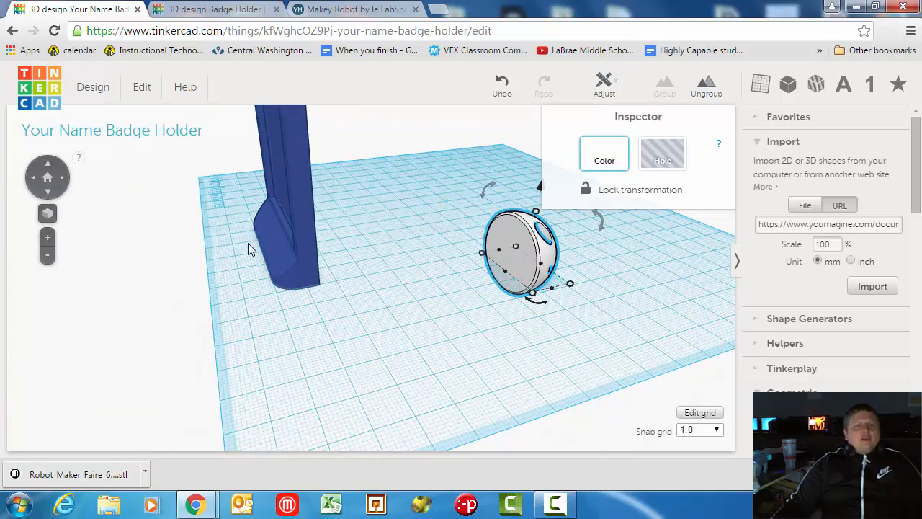
drag(516, 247, 476, 245)
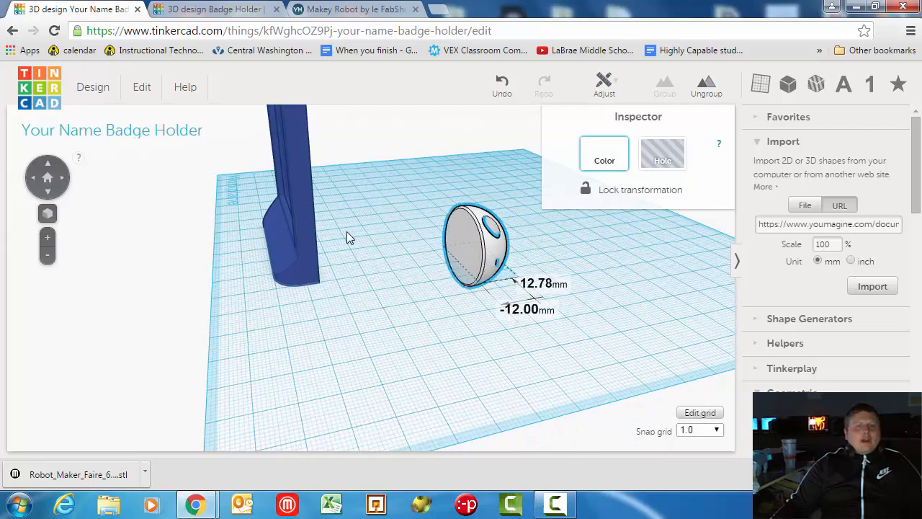
drag(476, 245, 242, 216)
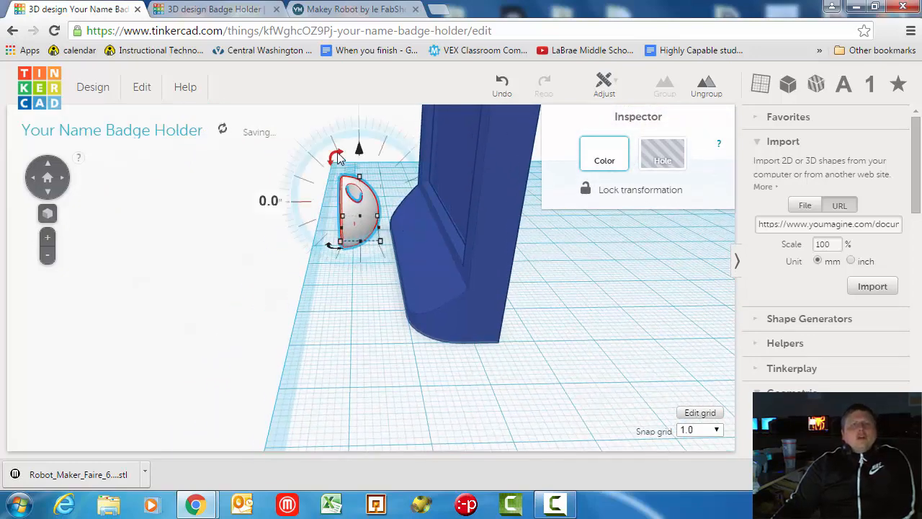
- Stand the head upright, shrink it from about 15.6 mm to 12.8 mm and tuck it into the base front
drag(339, 157, 320, 179)
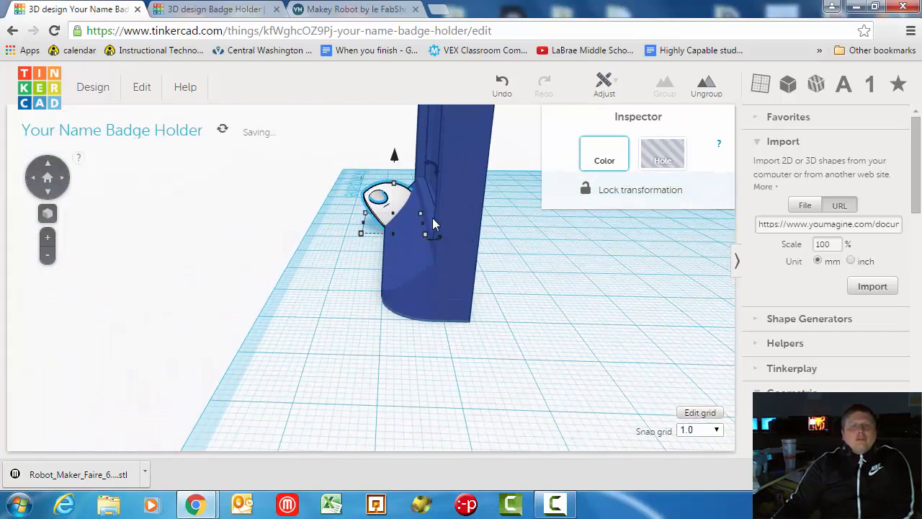
drag(432, 223, 501, 194)
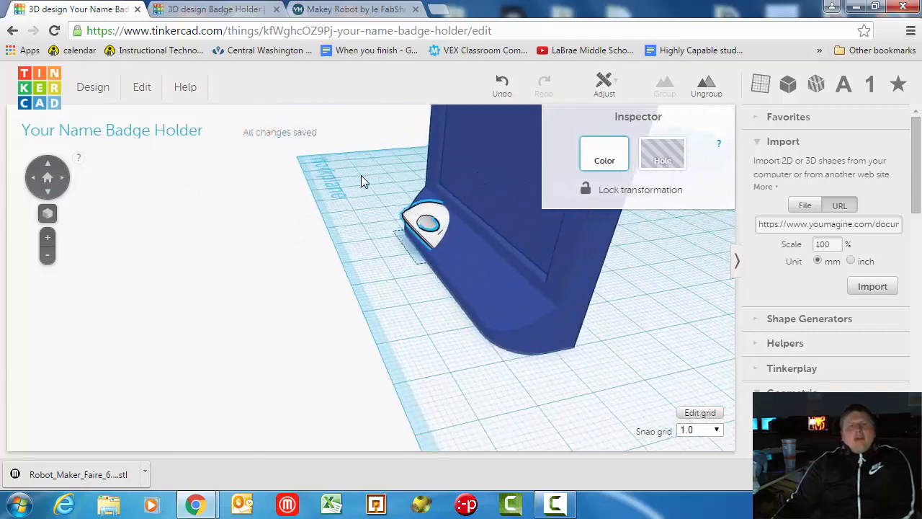
click(426, 228)
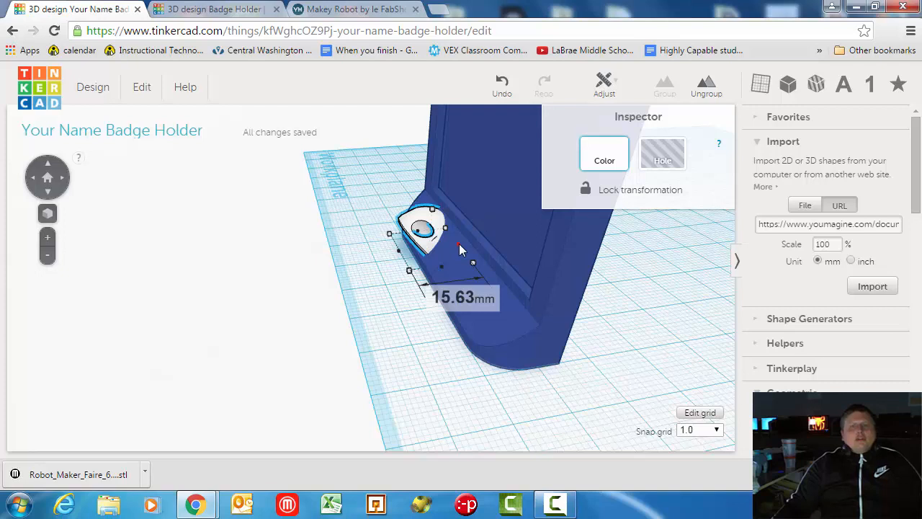
drag(473, 262, 461, 259)
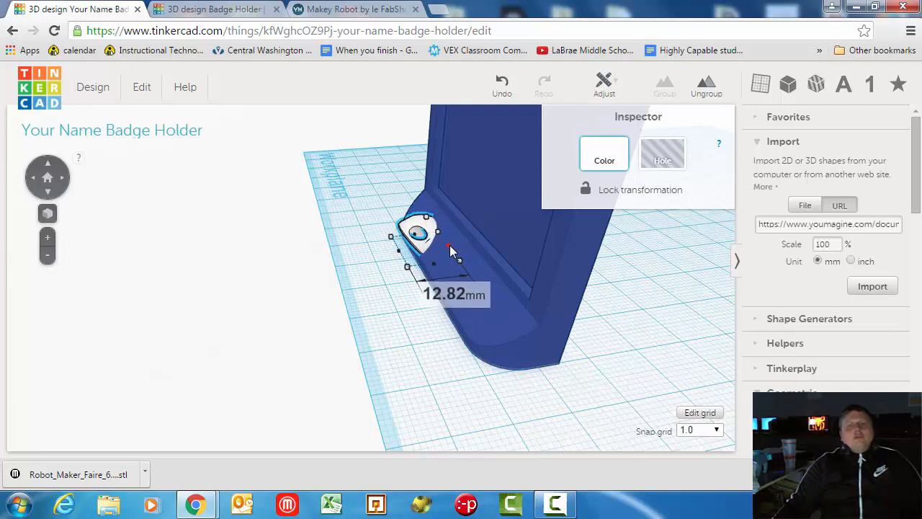
drag(450, 252, 590, 288)
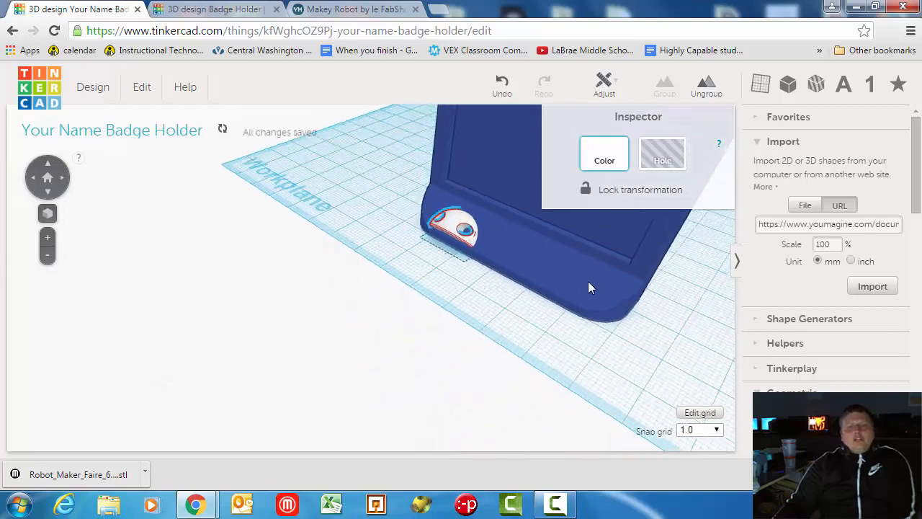
drag(590, 288, 403, 180)
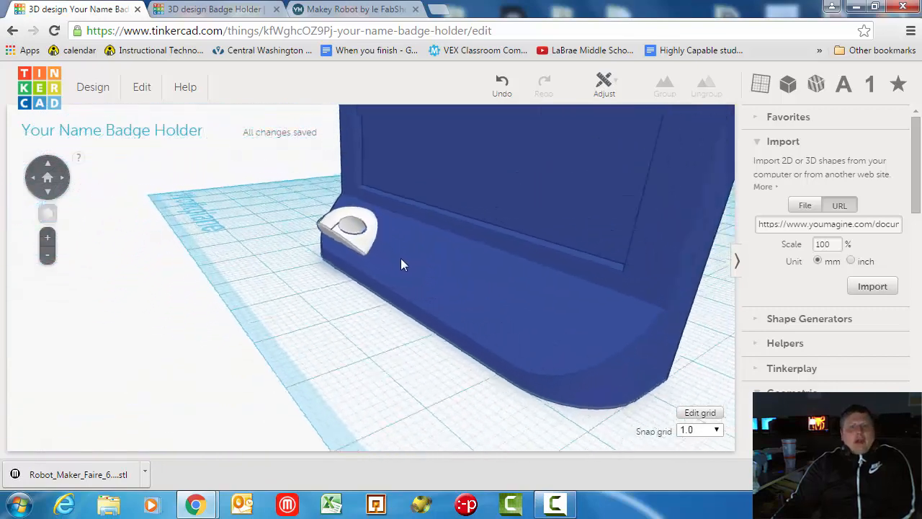
- Place a Text shape from the Tinkercad shape generators onto the workplane
drag(403, 265, 526, 311)
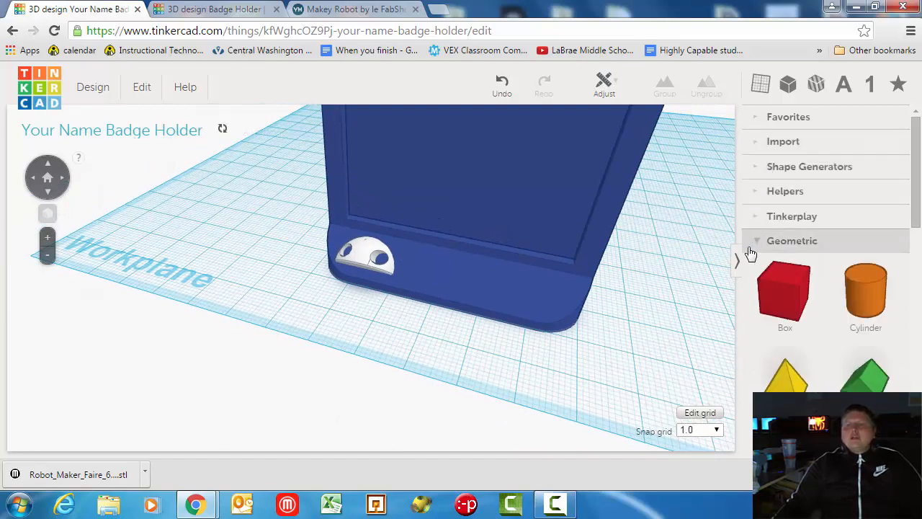
click(792, 241)
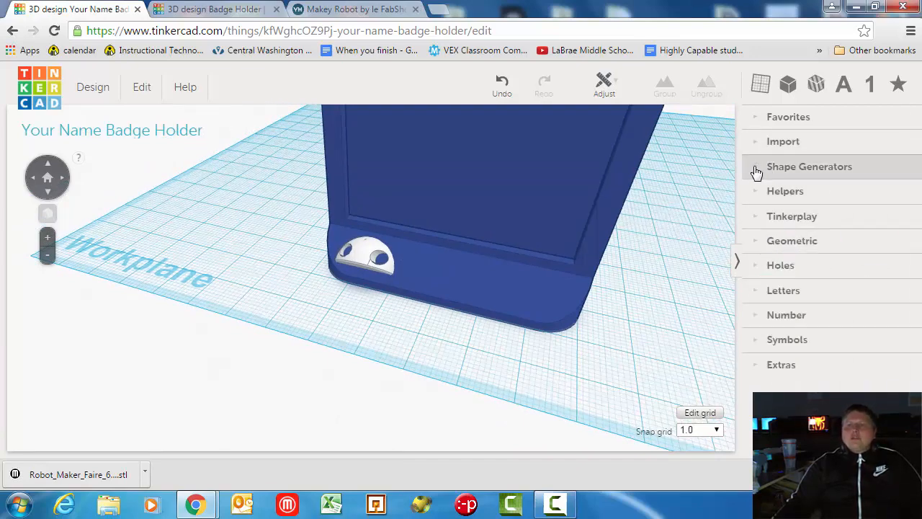
click(809, 167)
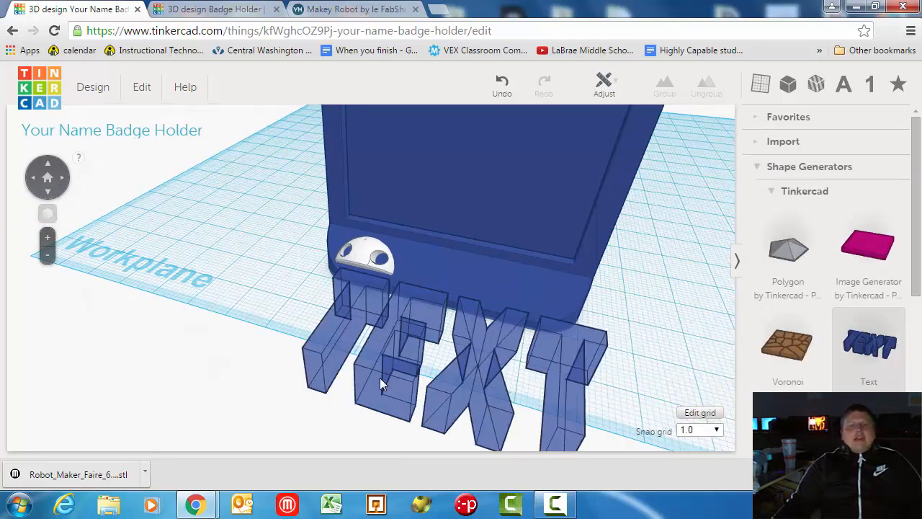
click(382, 360)
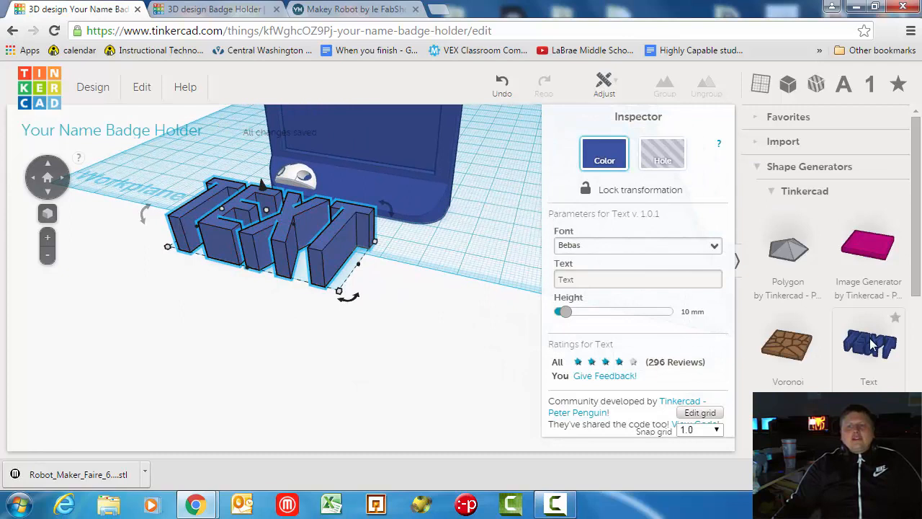
mouse_move(814, 167)
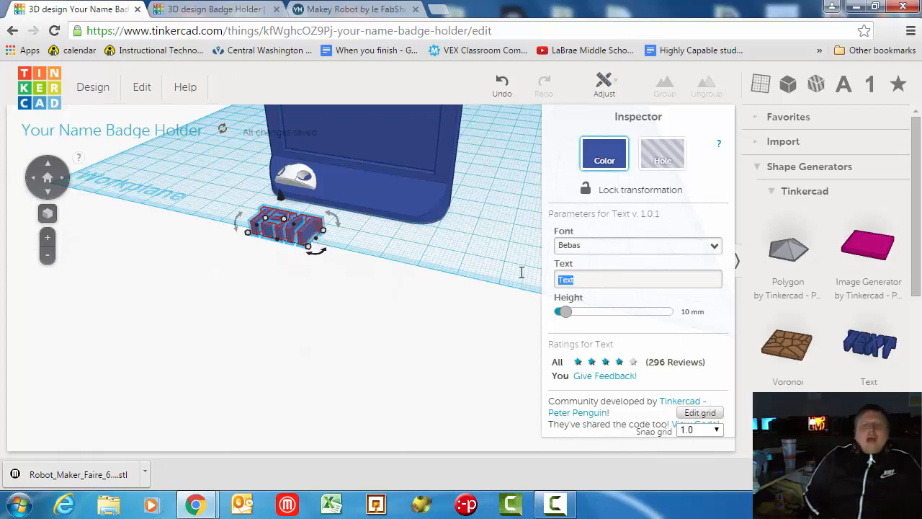
- Set the text to read 'lc tech' and select it for positioning near the robot head
text(lc)
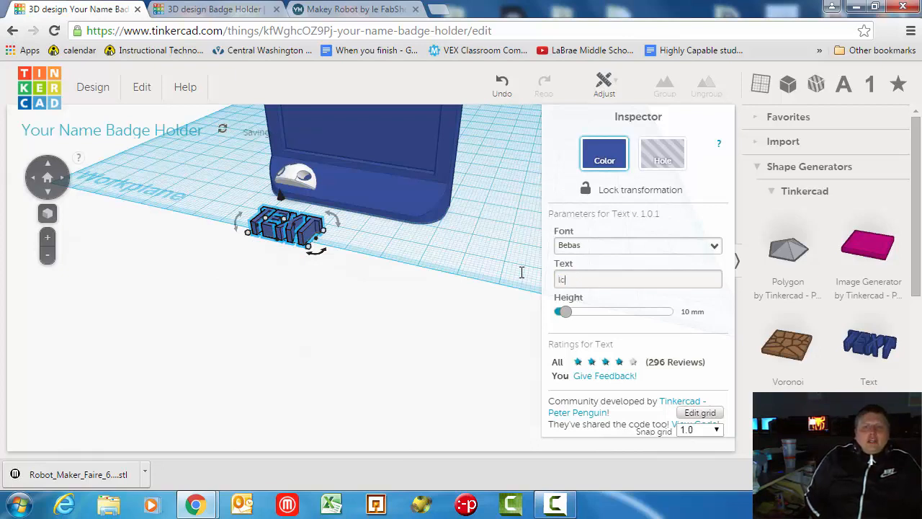
text(tecg)
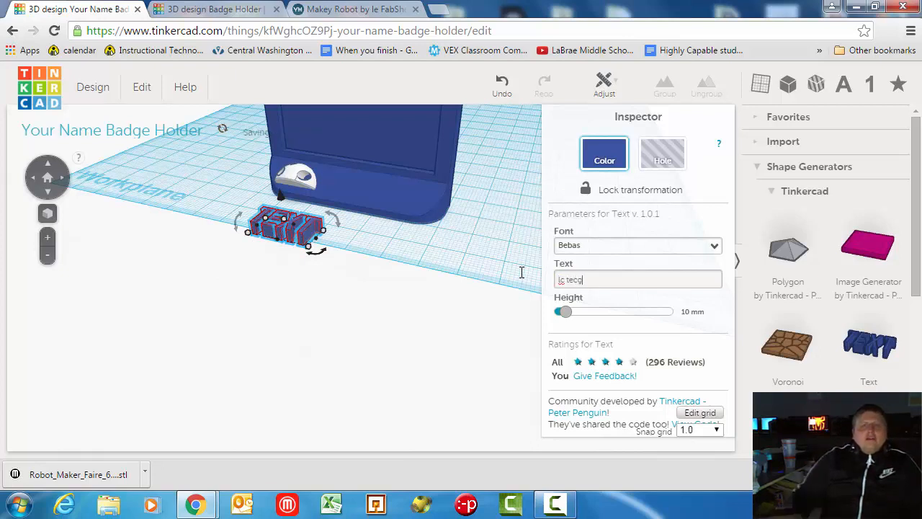
text(h)
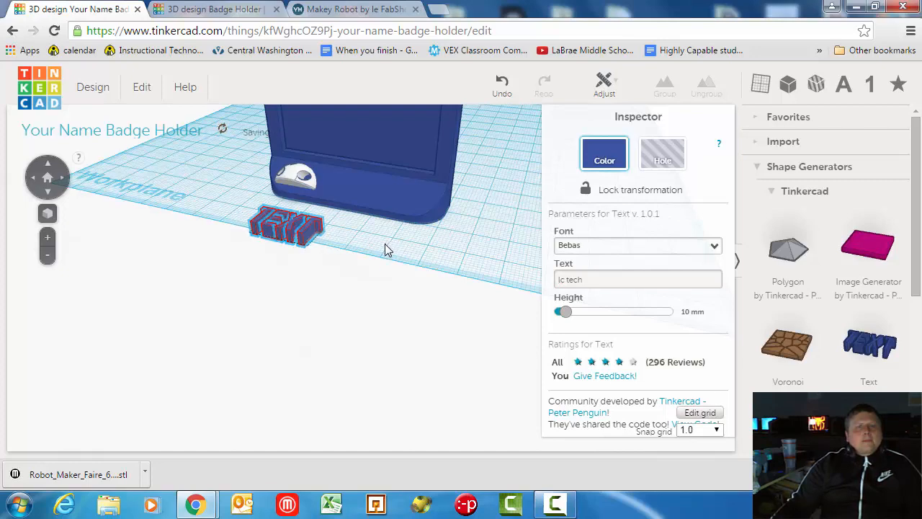
click(285, 227)
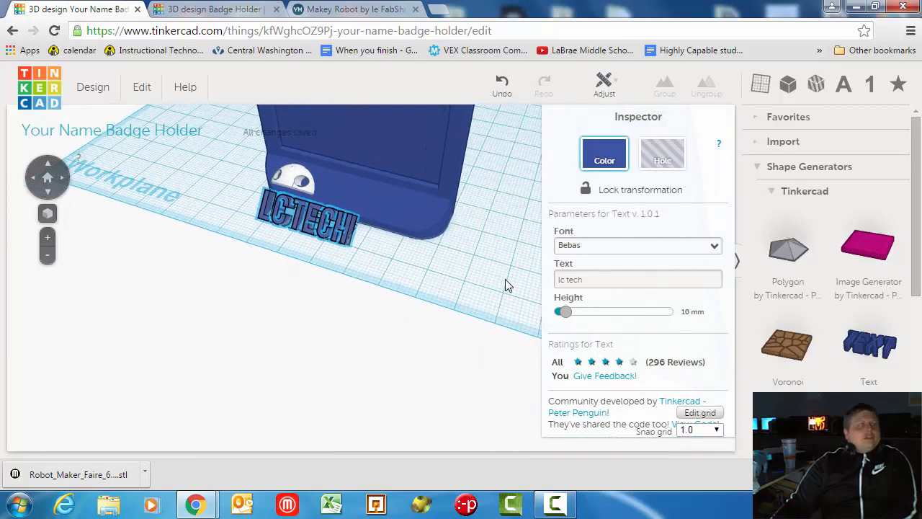
- Move the lc tech text beside the robot head and set it to Hole
drag(302, 219, 346, 216)
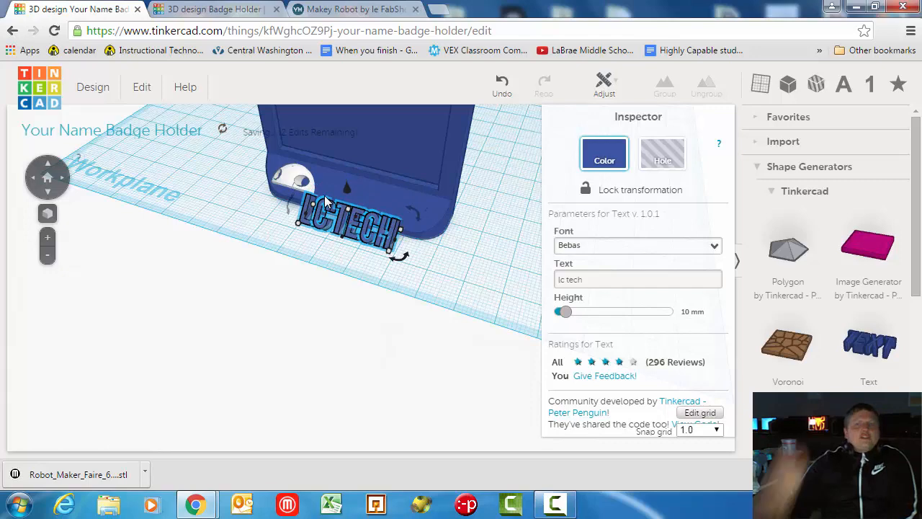
mouse_move(425, 216)
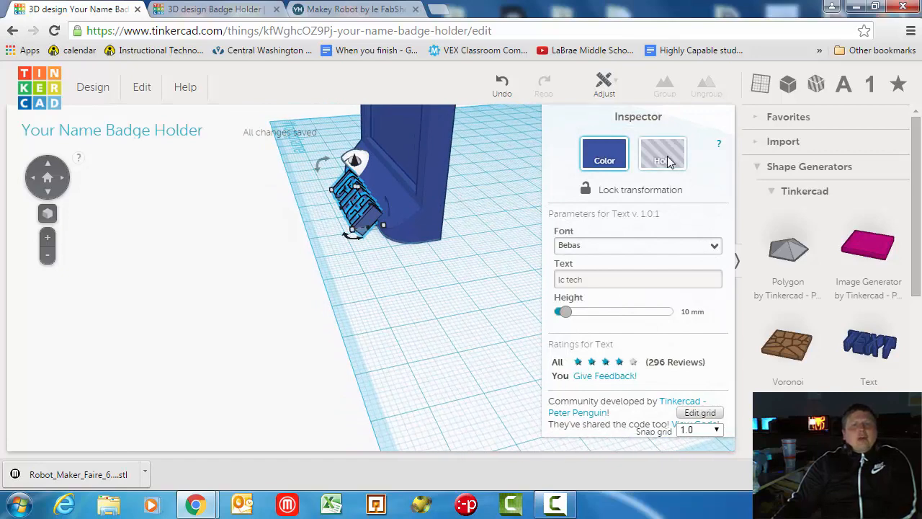
click(661, 152)
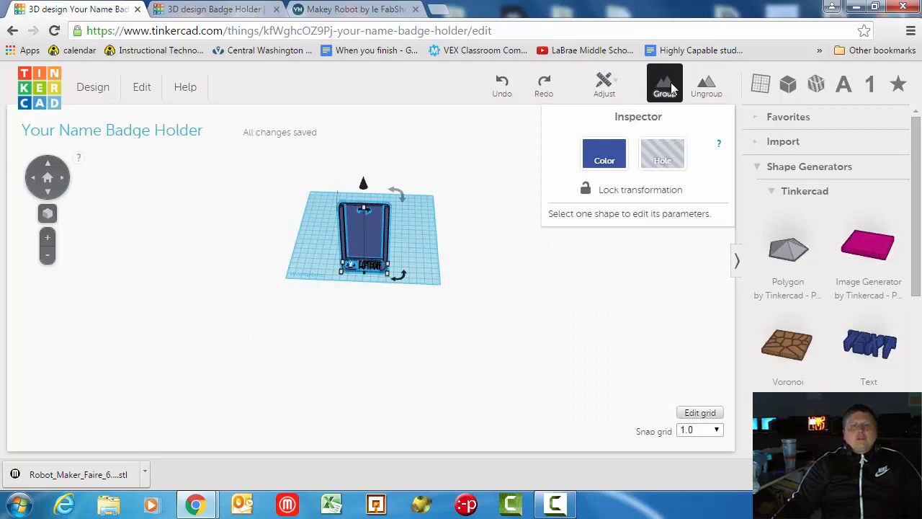
click(663, 84)
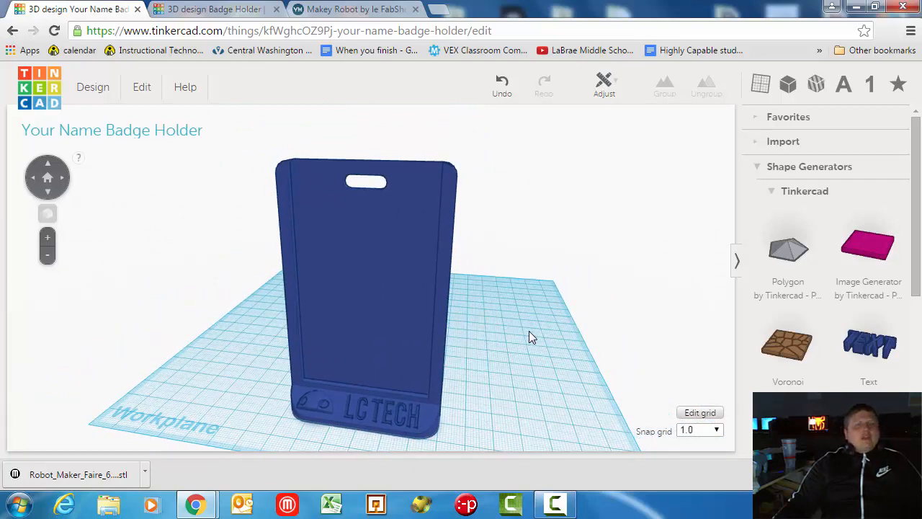
mouse_move(544, 323)
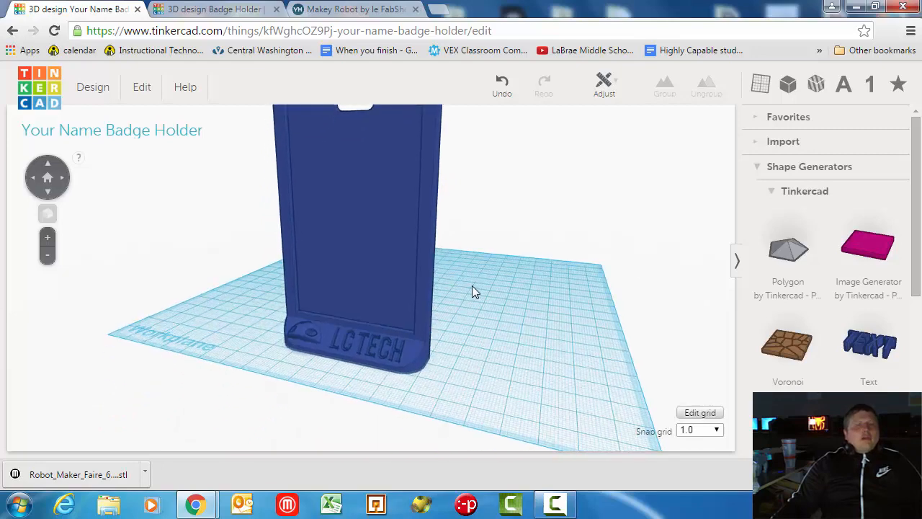
mouse_move(489, 281)
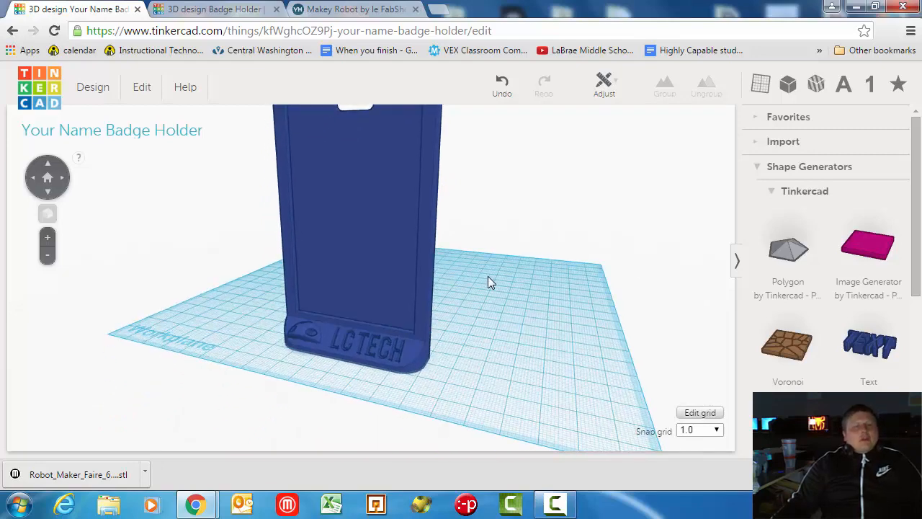
drag(489, 280, 582, 294)
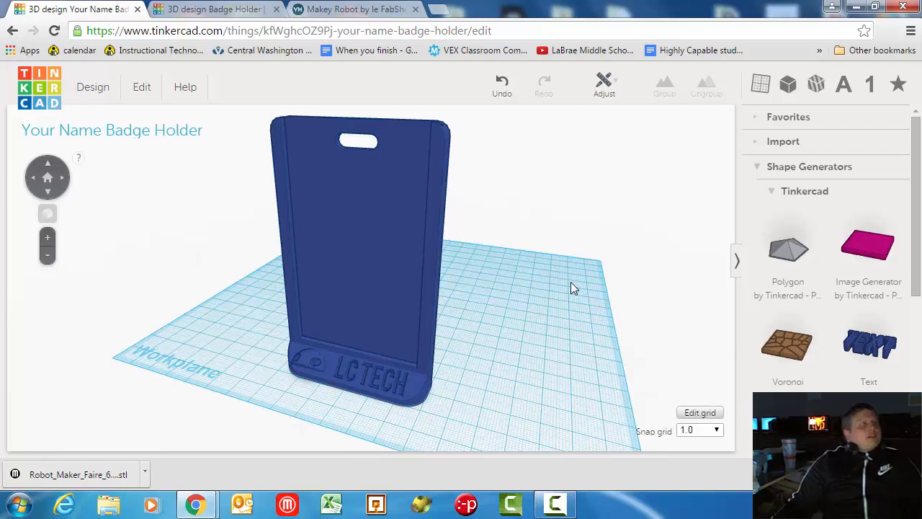
mouse_move(570, 287)
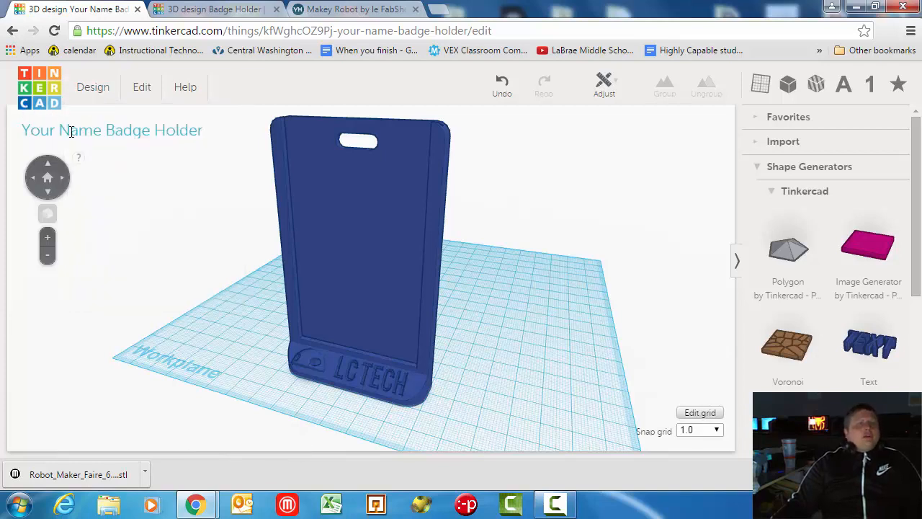
- Download the merged badge holder as an .STL file via Download for 3D Printing
click(92, 86)
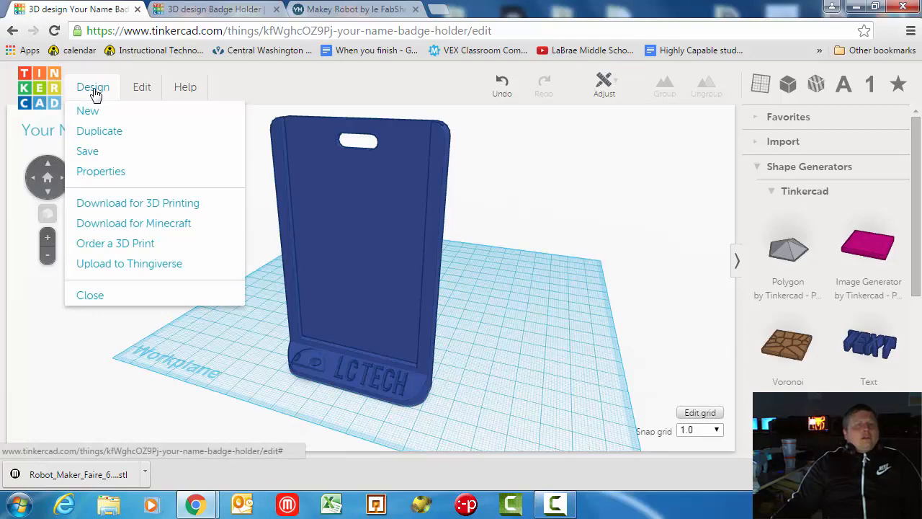
click(138, 202)
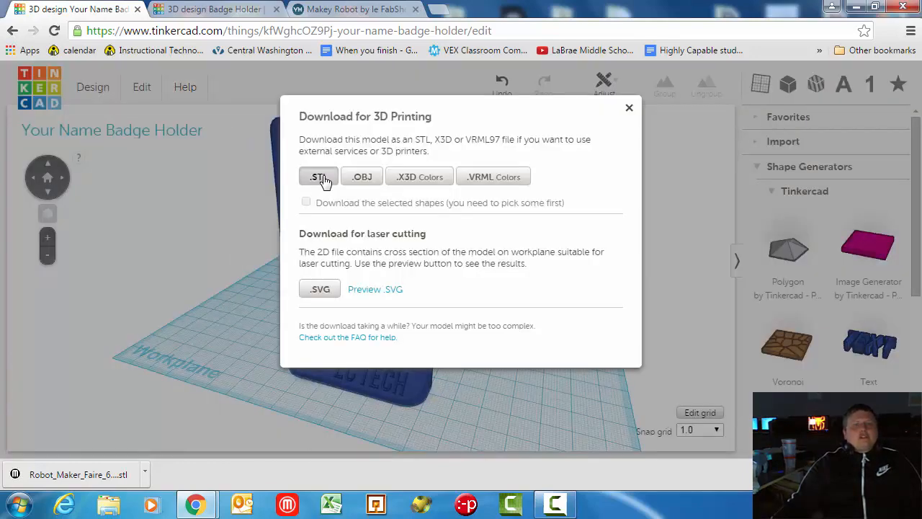
click(317, 175)
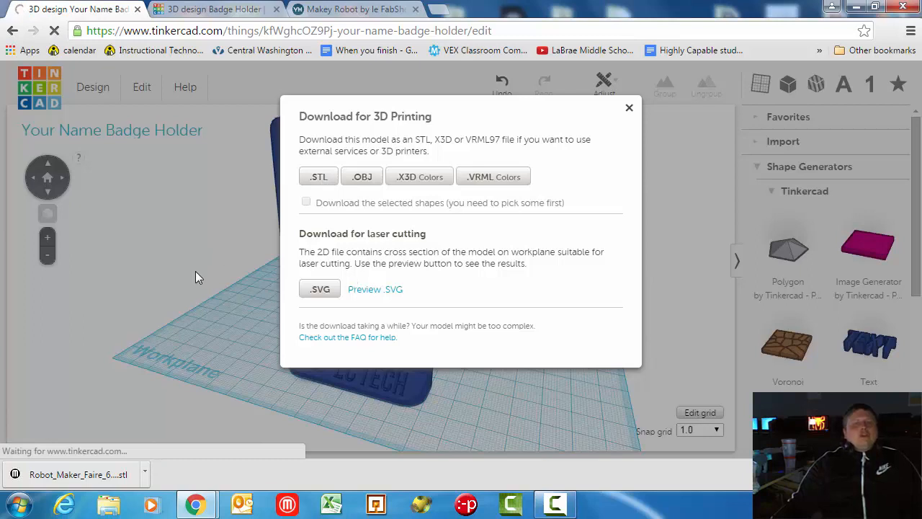
click(317, 176)
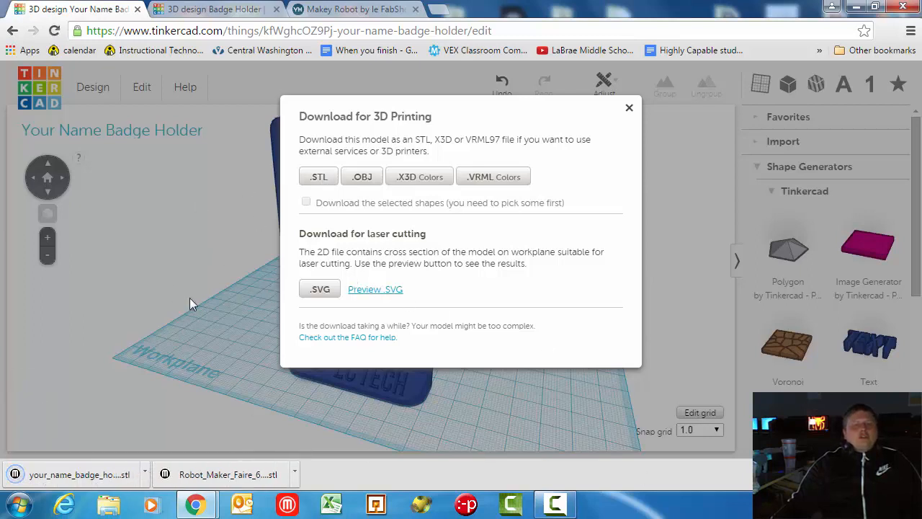
mouse_move(591, 415)
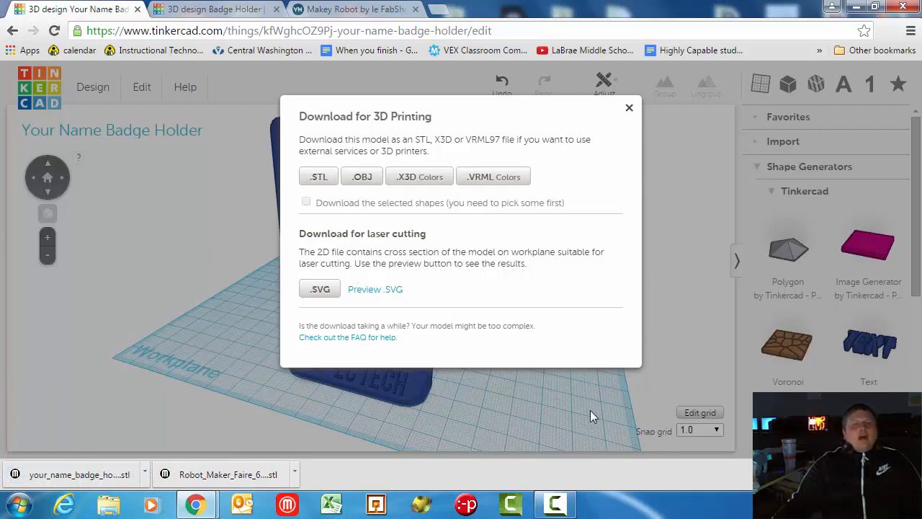
mouse_move(584, 397)
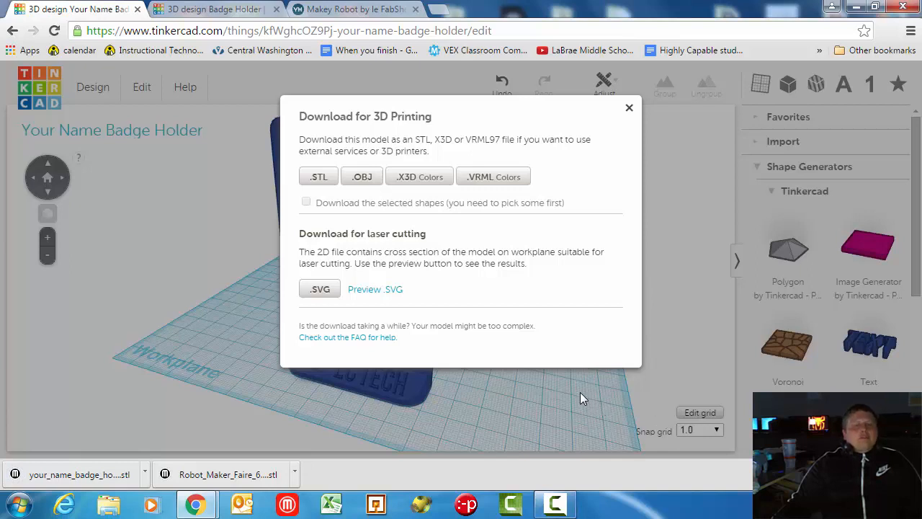
mouse_move(610, 426)
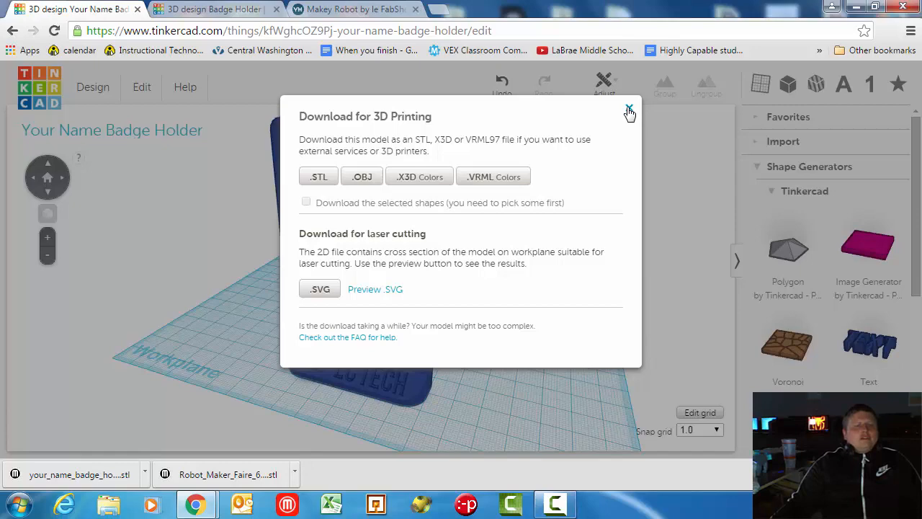
click(628, 112)
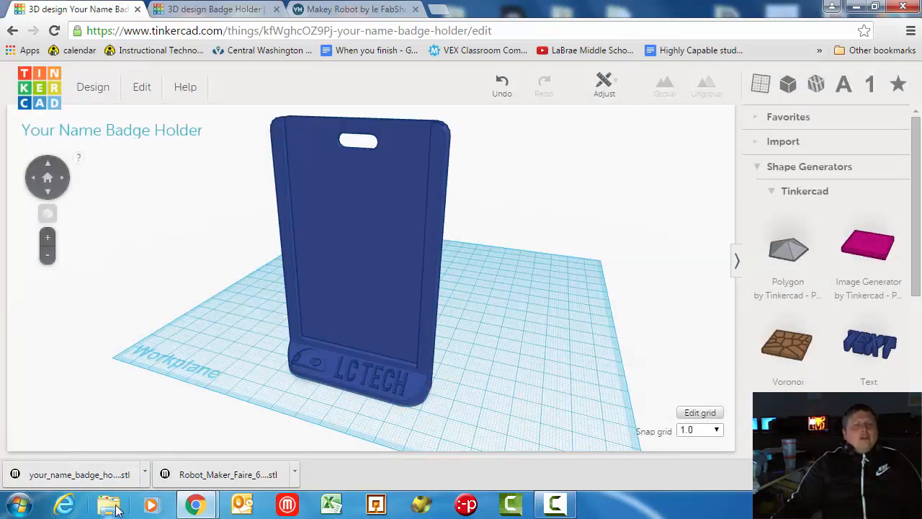
- Copy your_name_badge_holder.stl from the Downloads folder
click(109, 505)
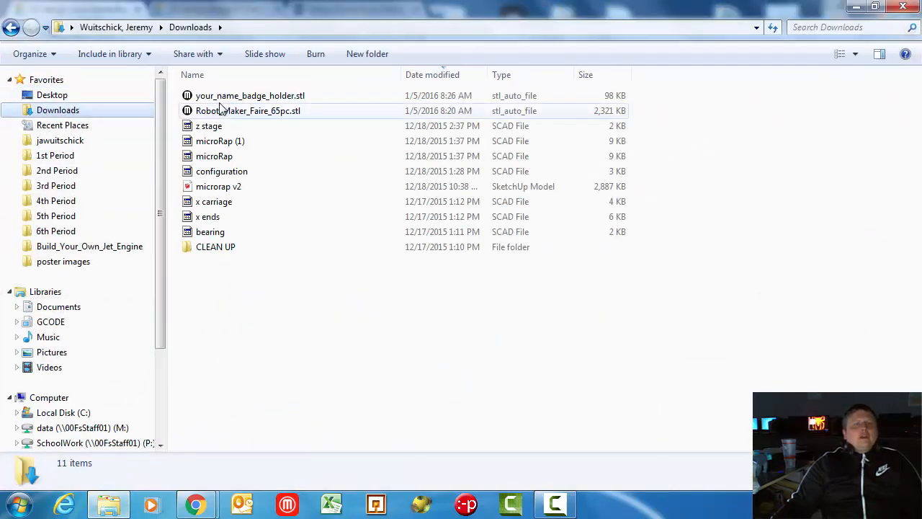
mouse_move(251, 95)
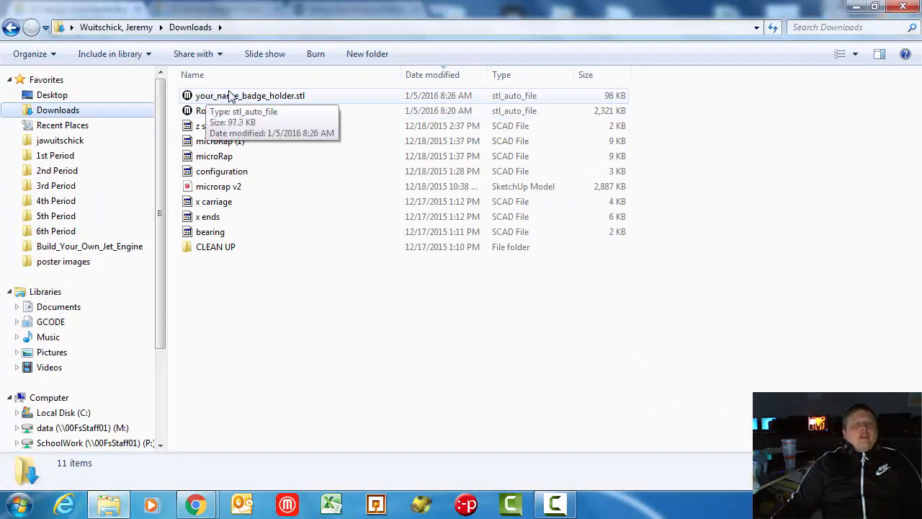
right_click(251, 96)
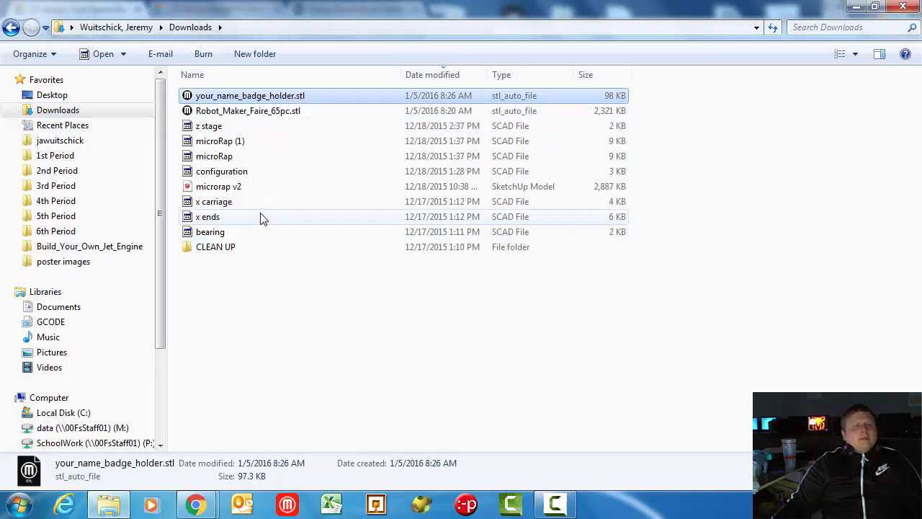
click(49, 269)
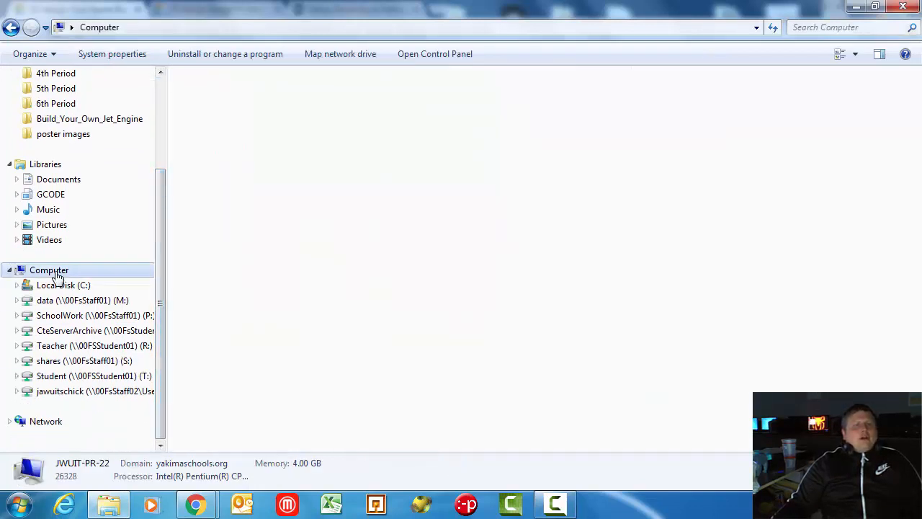
- Go to Computer and enter the personal U: network drive
click(49, 270)
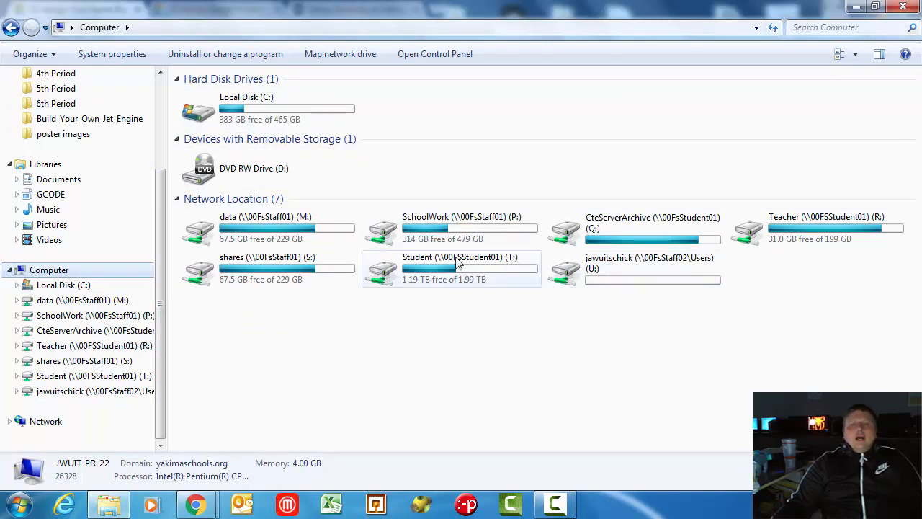
mouse_move(530, 242)
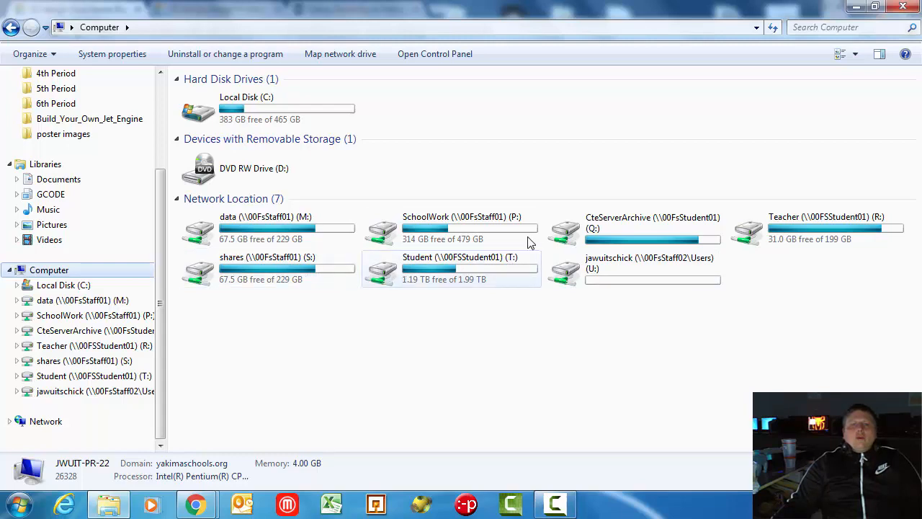
click(634, 268)
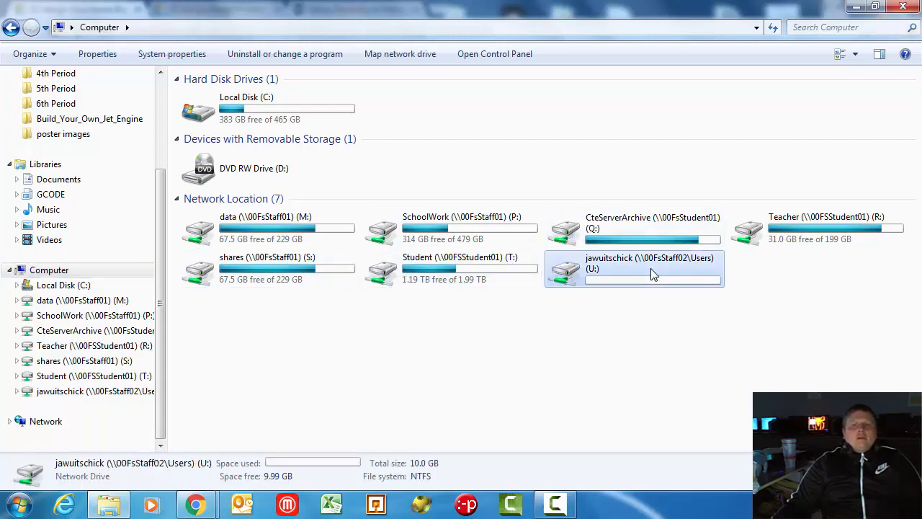
double_click(634, 267)
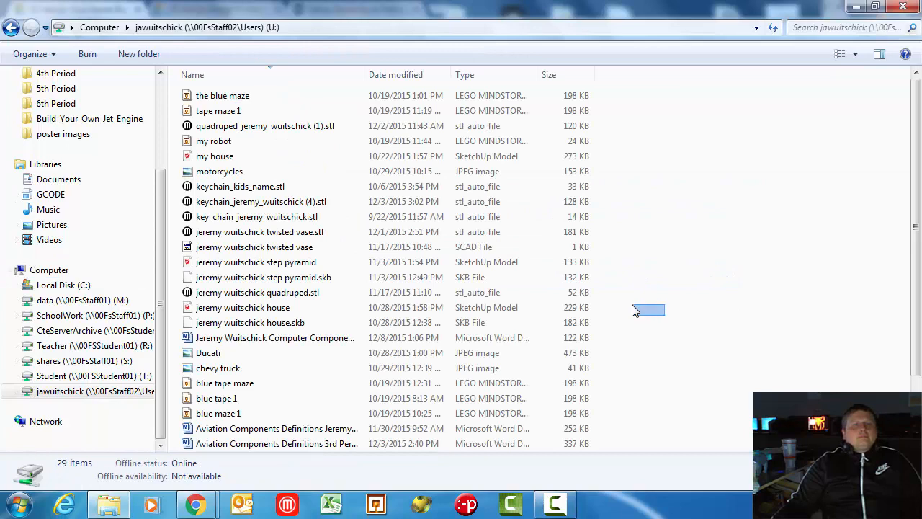
mouse_move(256, 159)
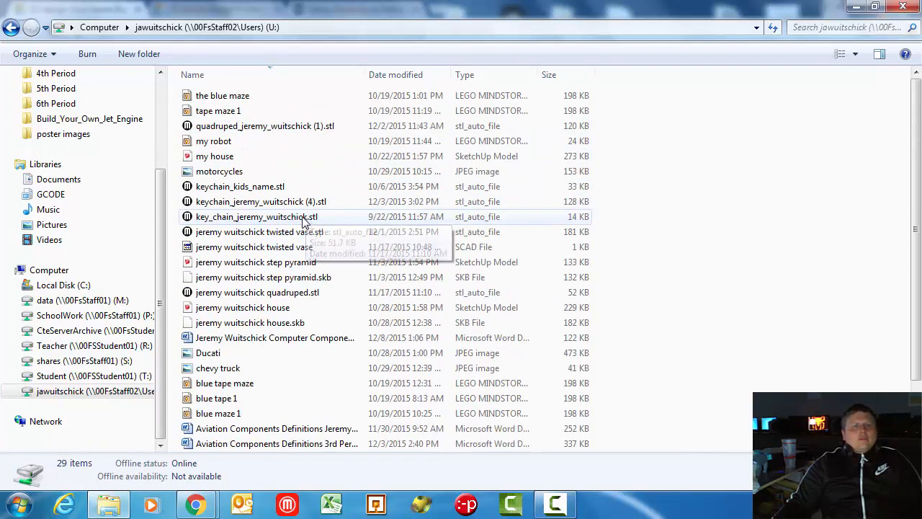
mouse_move(666, 299)
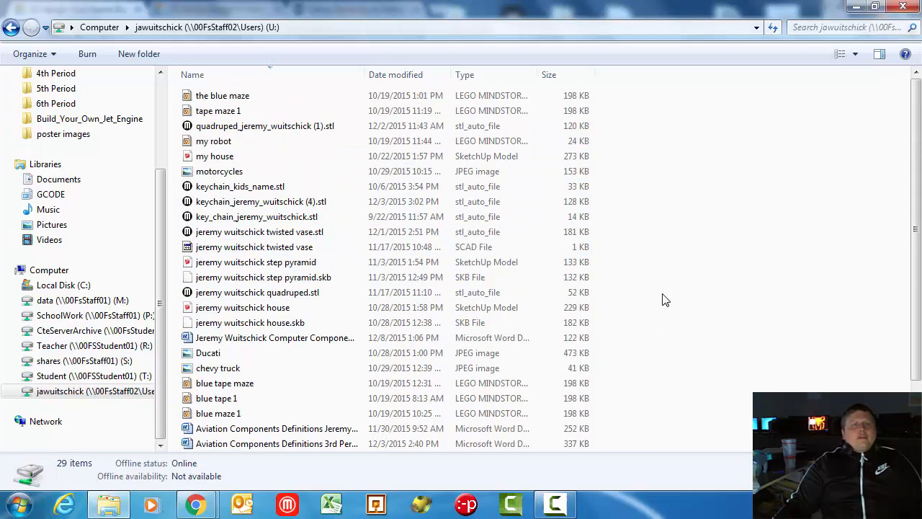
- Paste the copied badge holder STL into the U: drive folder
right_click(663, 298)
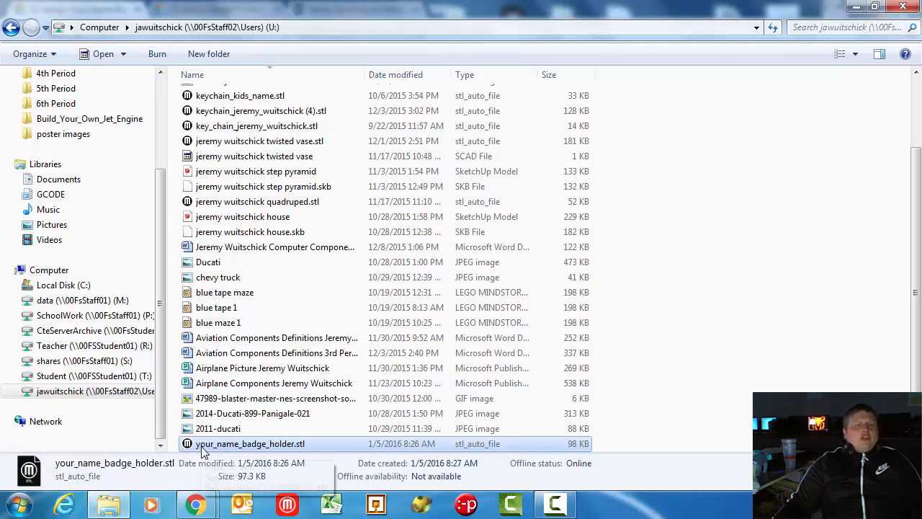
mouse_move(697, 420)
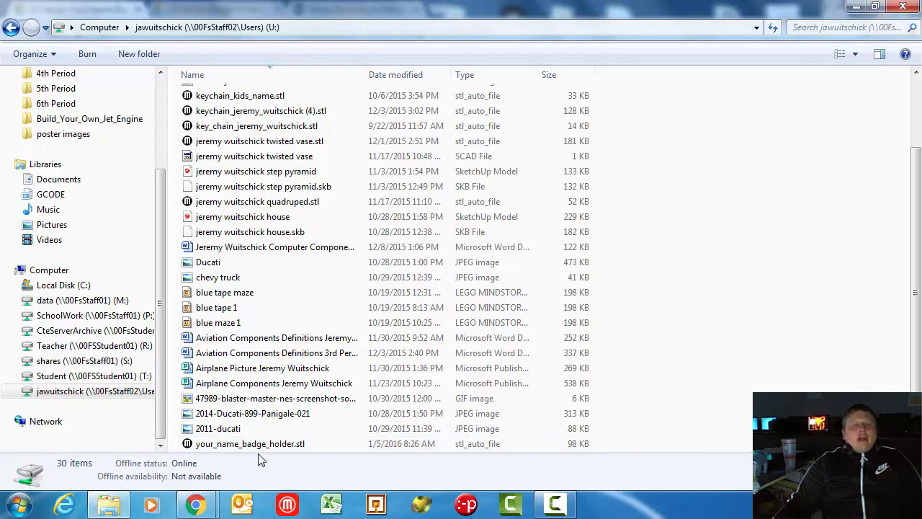
mouse_move(20, 501)
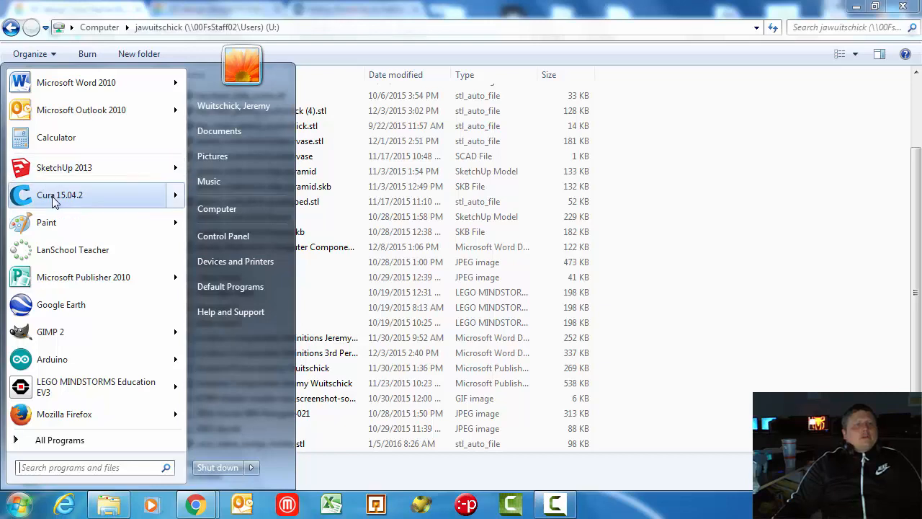
- Launch Cura 15.04.2 from the Start menu, then return to the U: drive folder
click(18, 504)
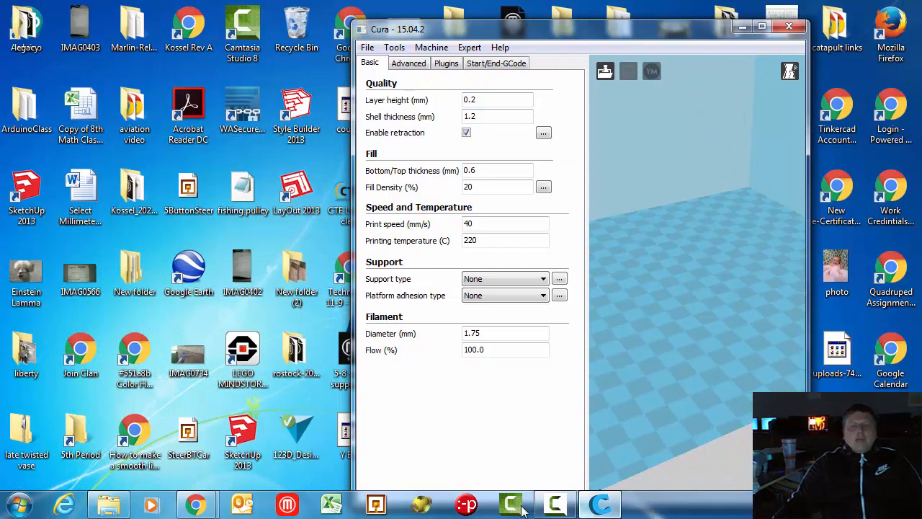
click(110, 504)
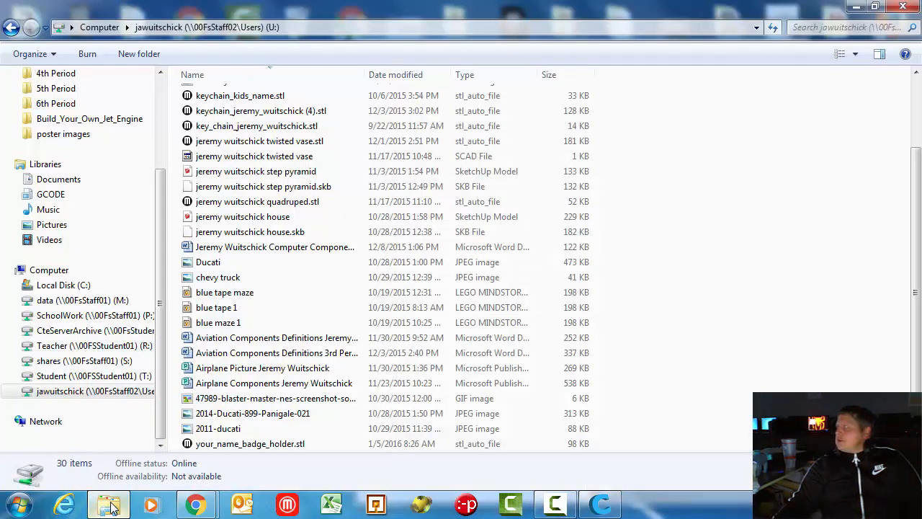
- Sort the U: drive files by Date modified so the badge holder STL is on top
scroll(up, 3)
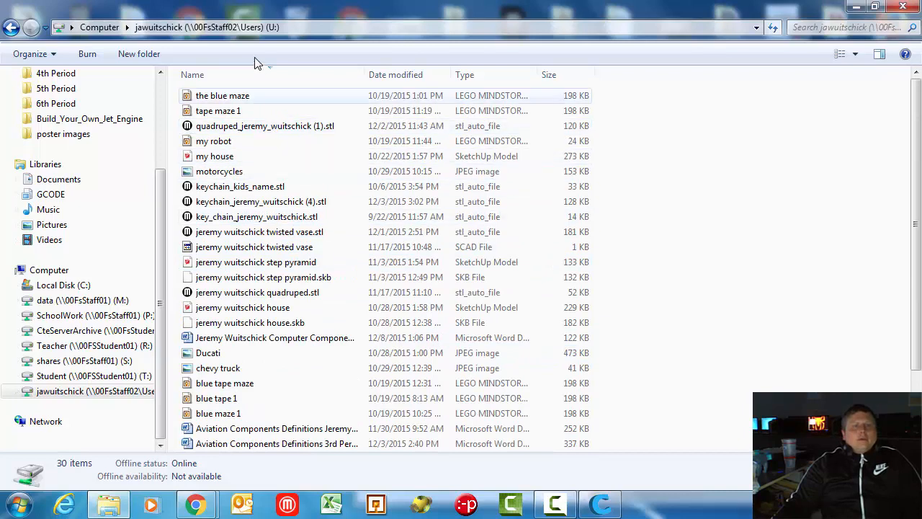
click(395, 74)
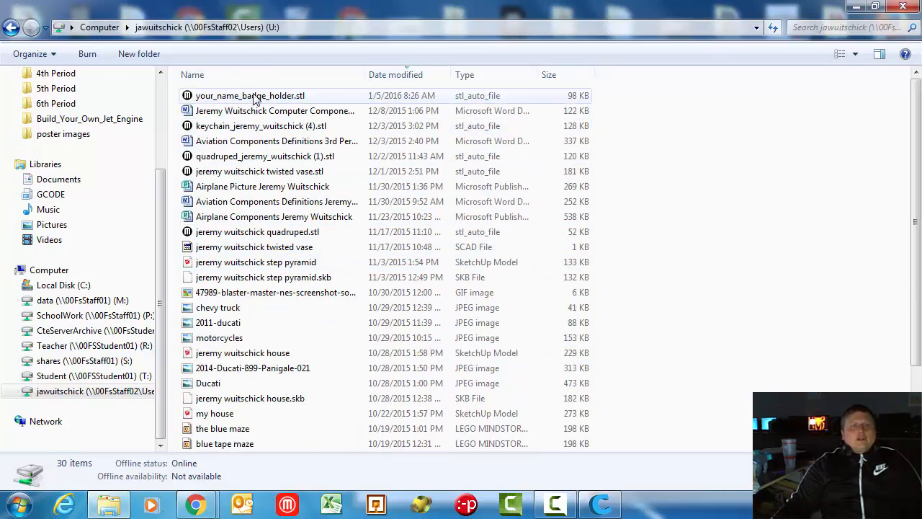